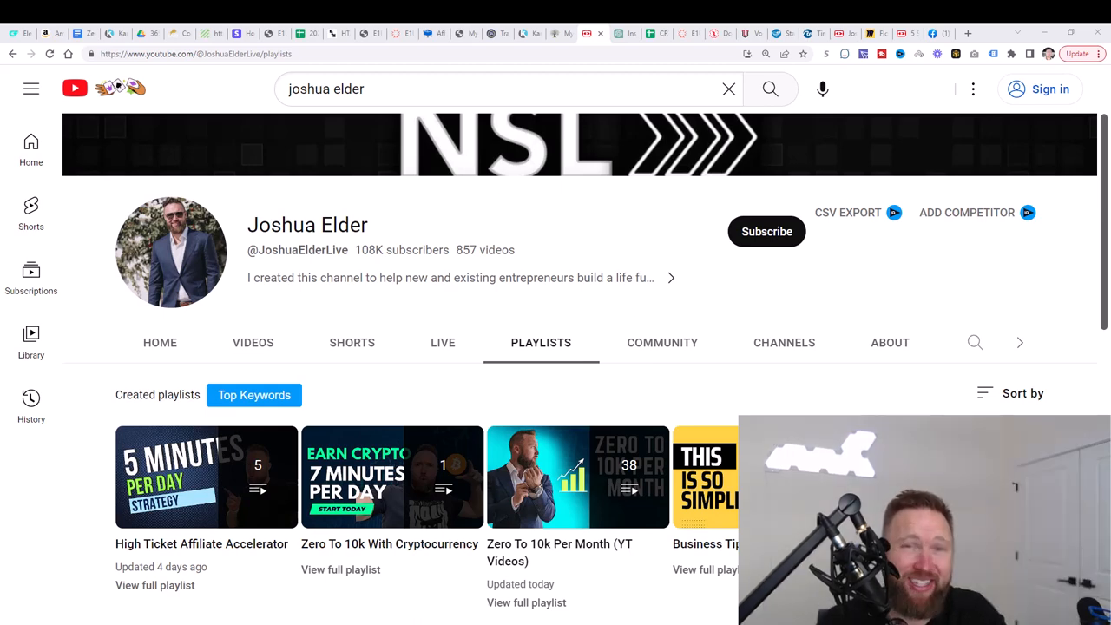
mouse_move(1087, 138)
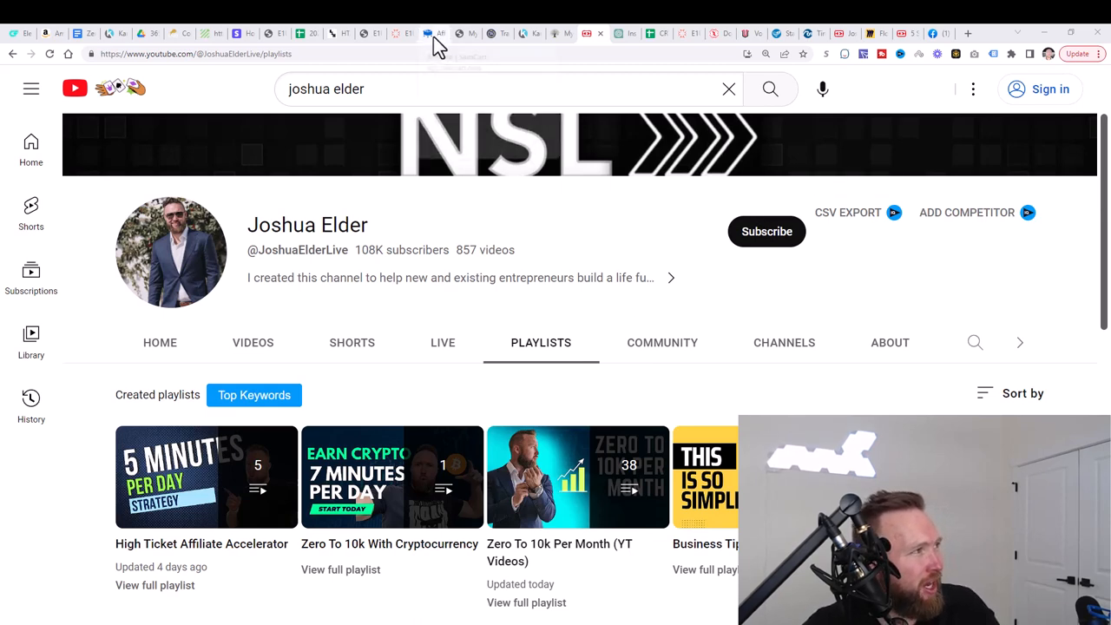
Step: Bring up the SamCart affiliate dashboard showing $8,636.80 total commissions and the affiliate links
click(431, 33)
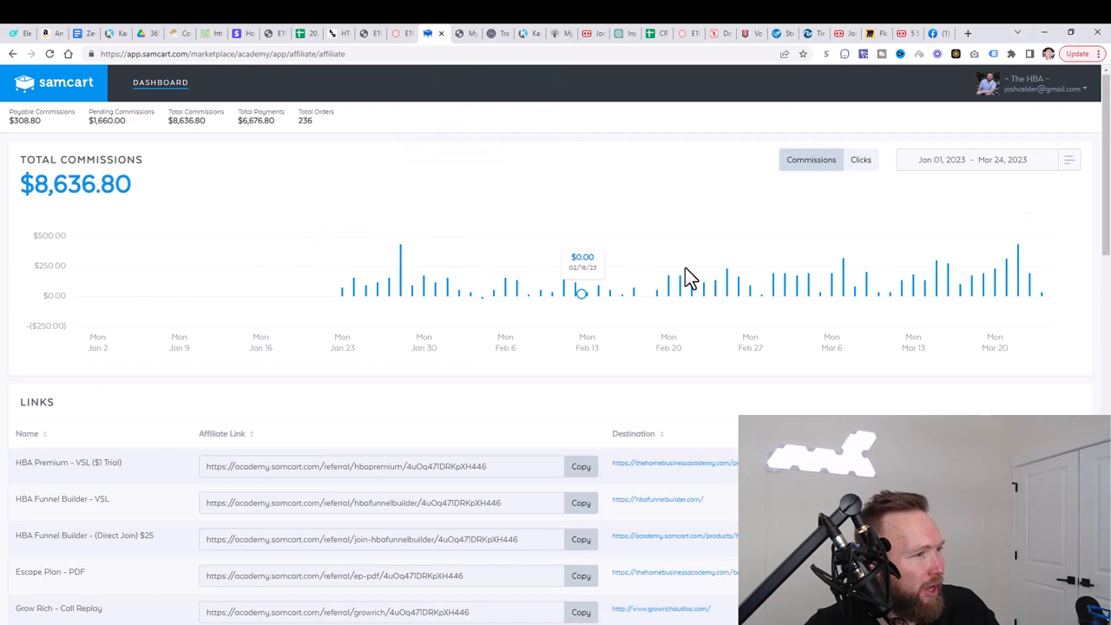
mouse_move(355, 194)
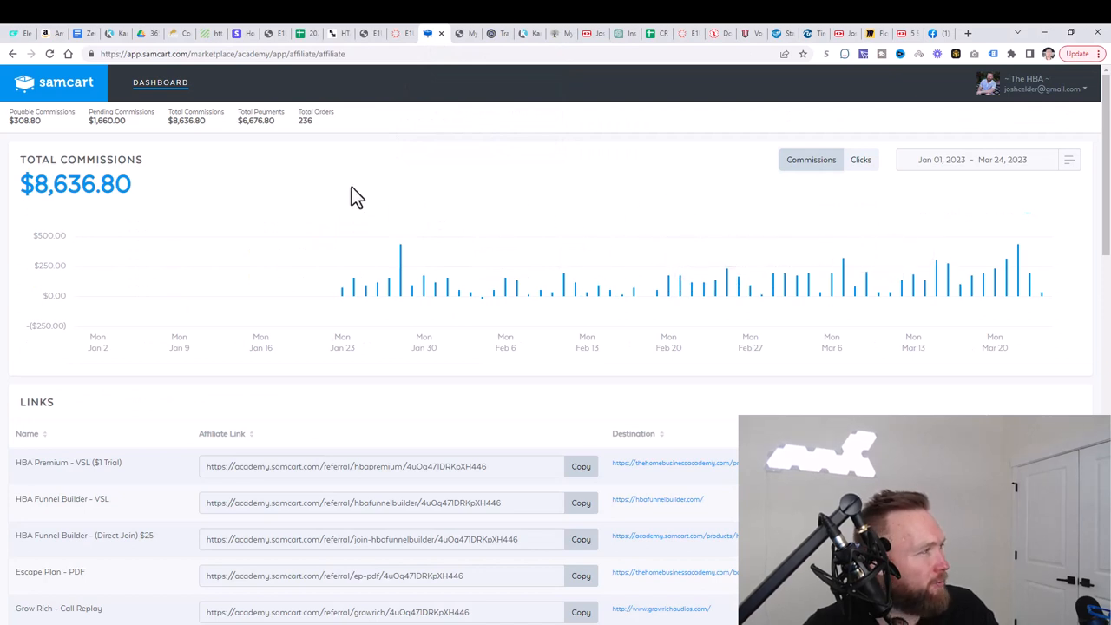
mouse_move(229, 189)
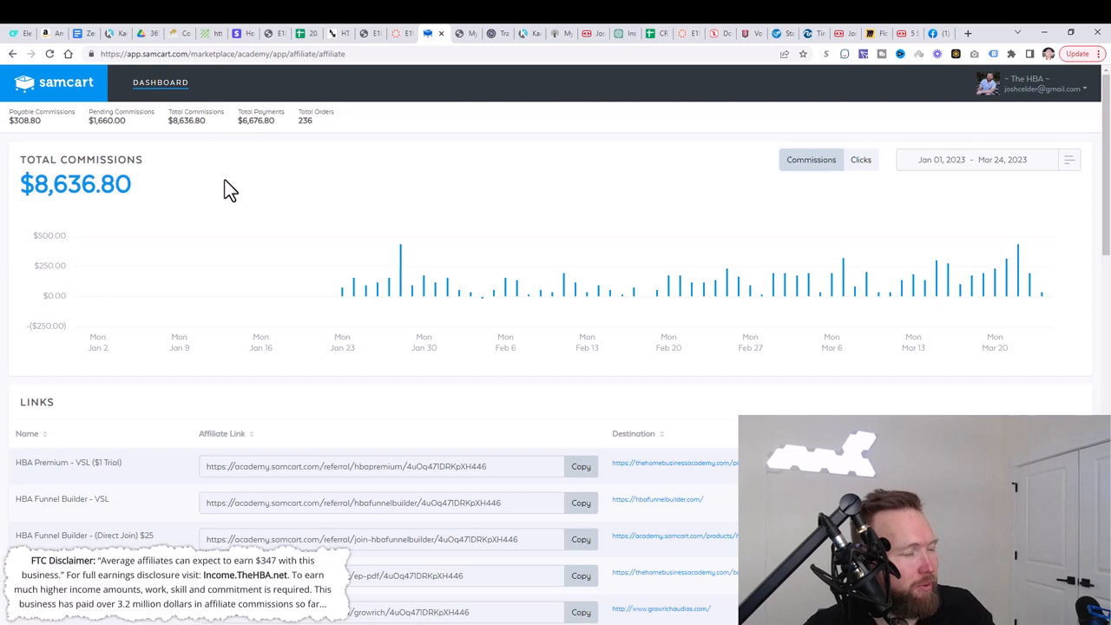
mouse_move(243, 194)
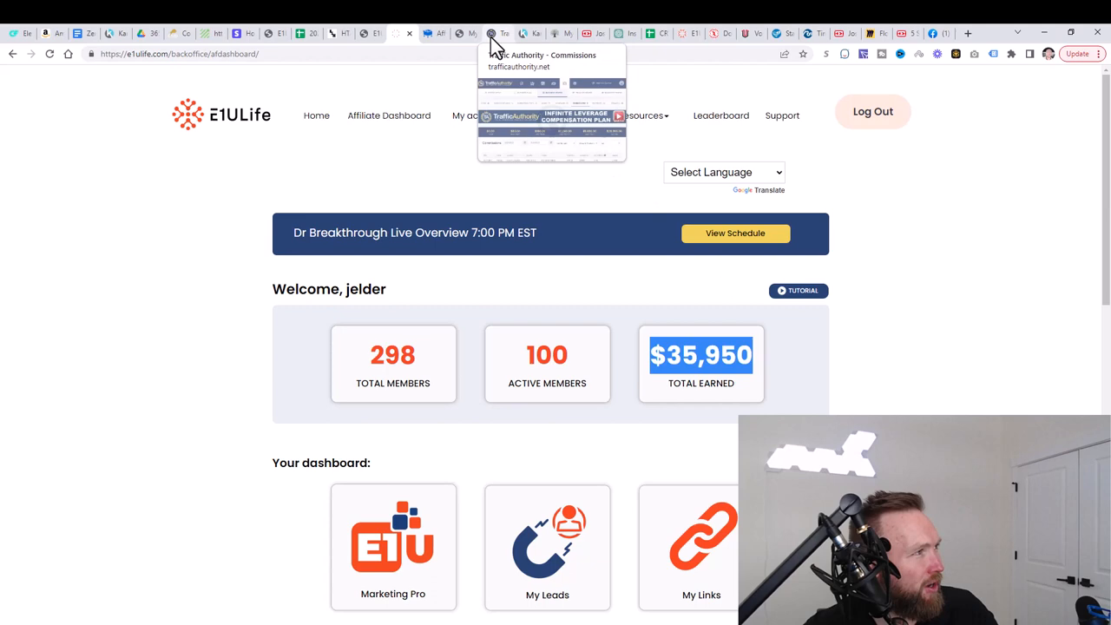
Step: View Traffic Authority's $28,953 all-time commissions, then return to the YouTube channel playlists page
click(496, 33)
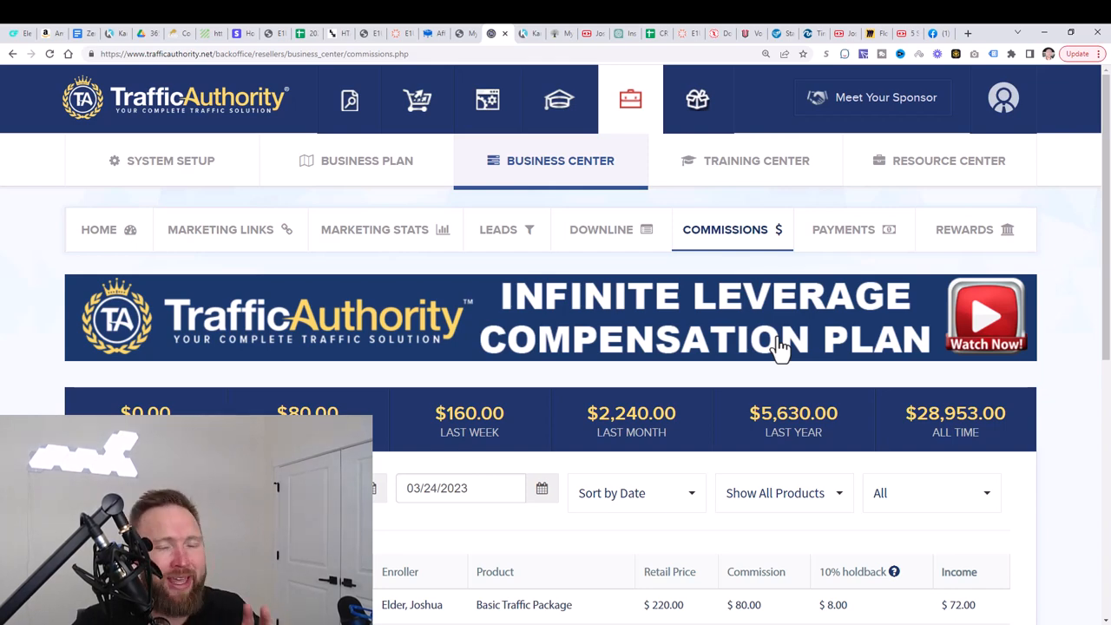
click(593, 33)
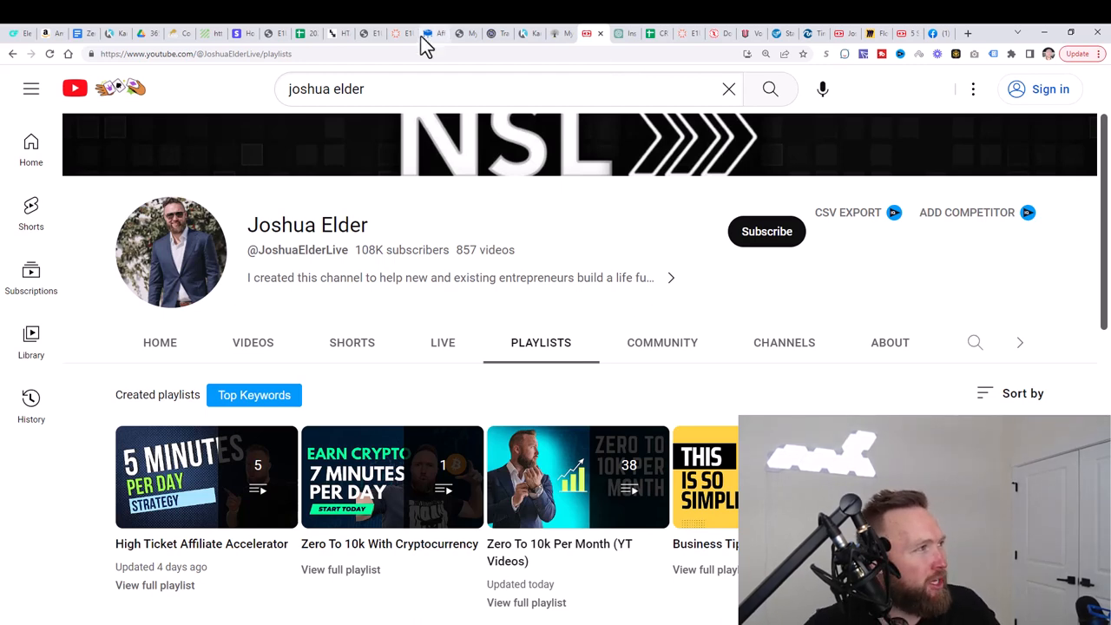
Step: Return to the SamCart dashboard with the $8,636.80 total commissions figure highlighted
click(420, 33)
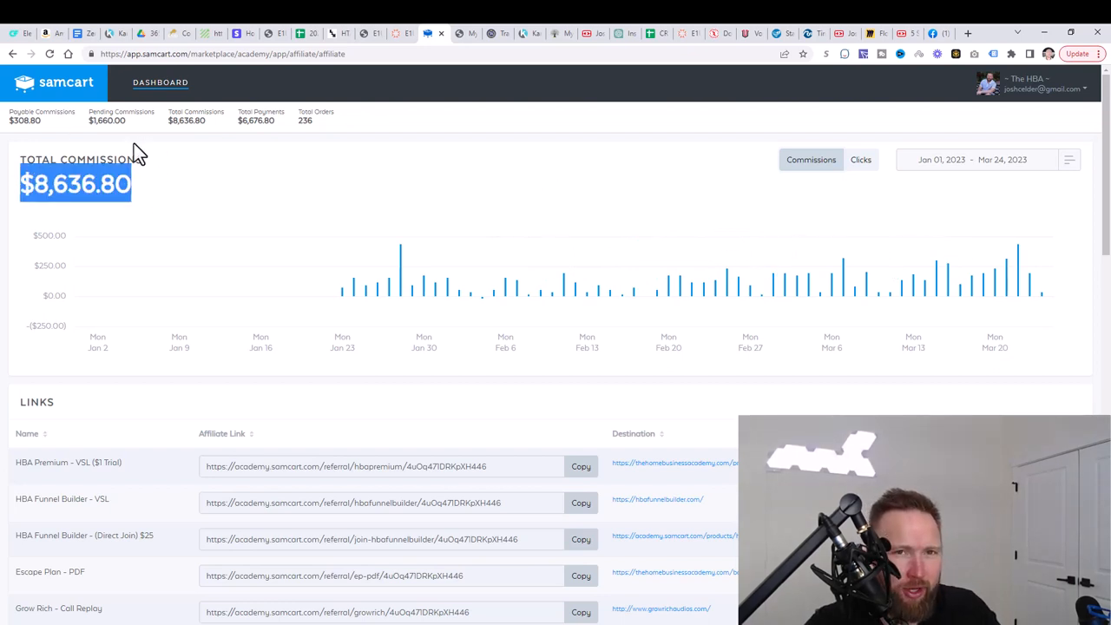
mouse_move(153, 178)
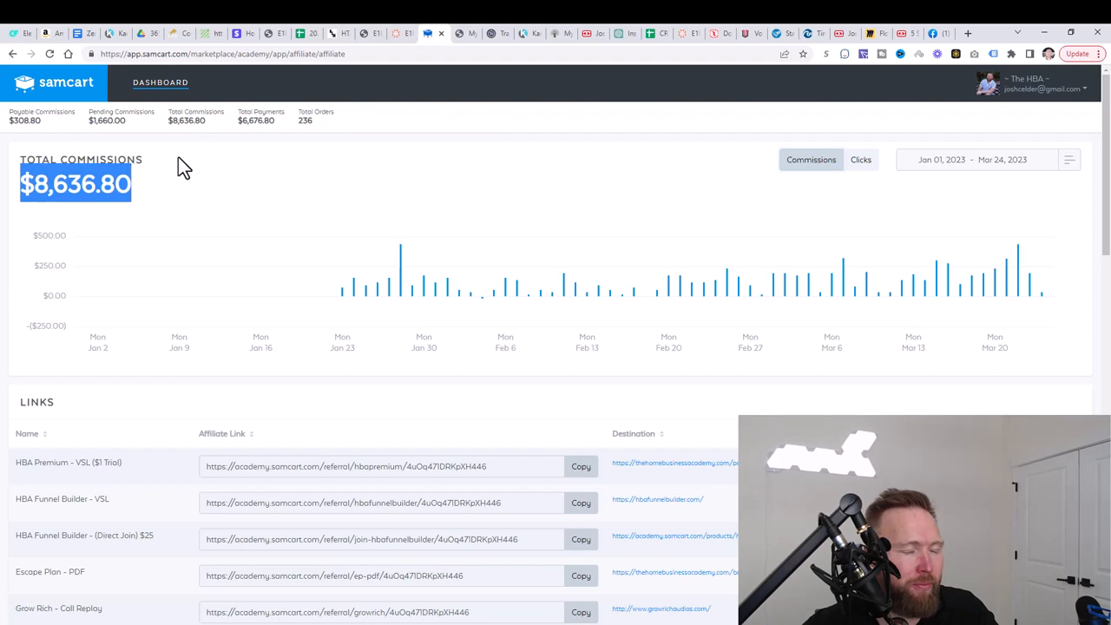
mouse_move(305, 172)
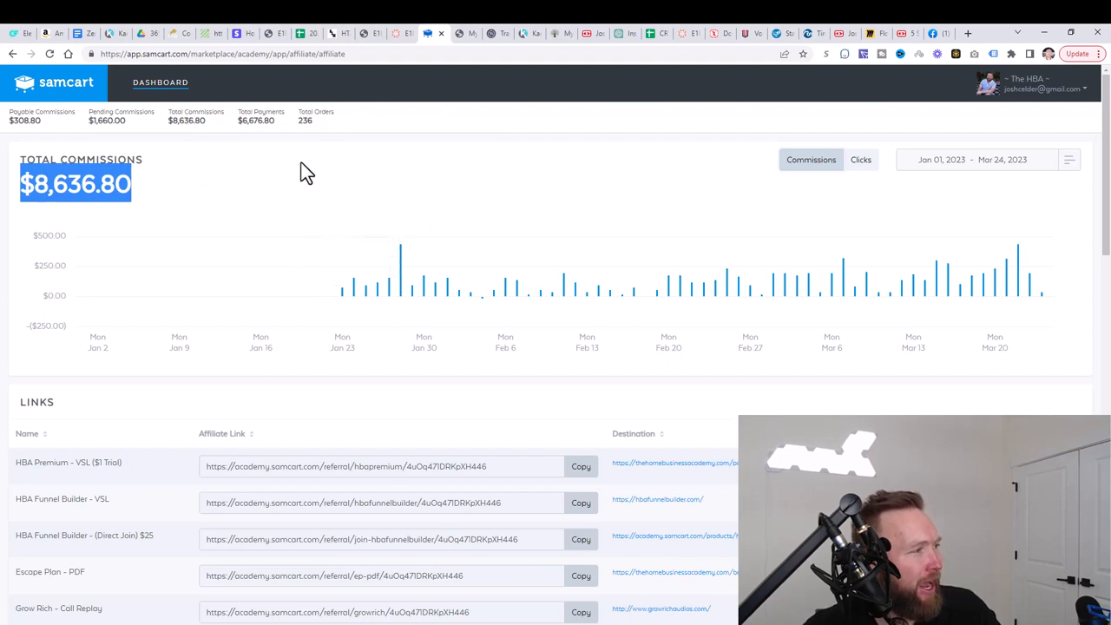
mouse_move(407, 215)
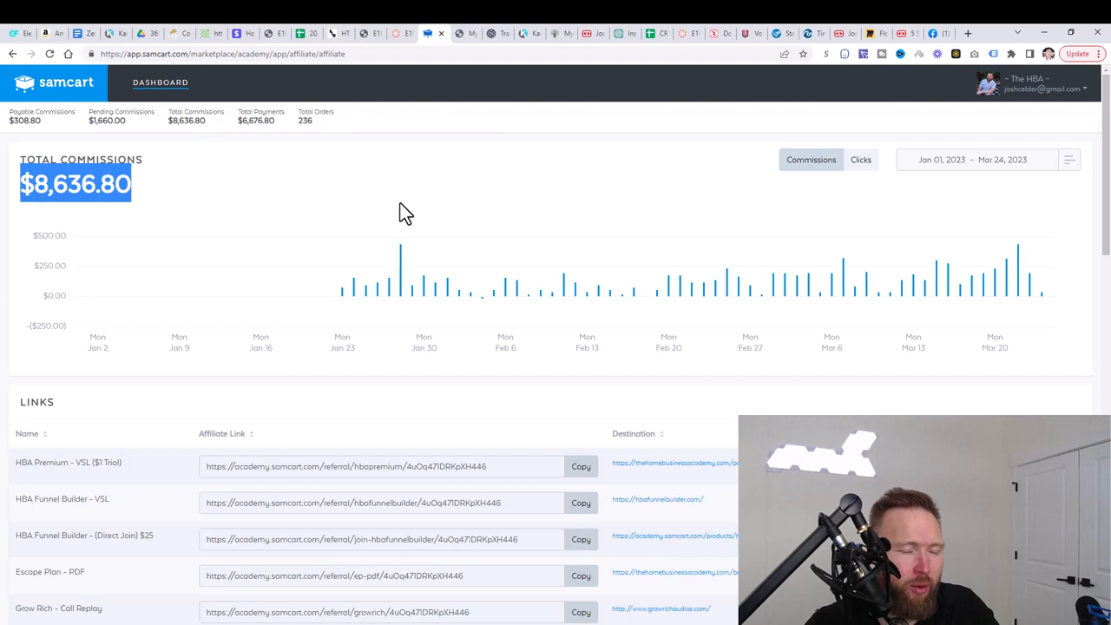
mouse_move(458, 292)
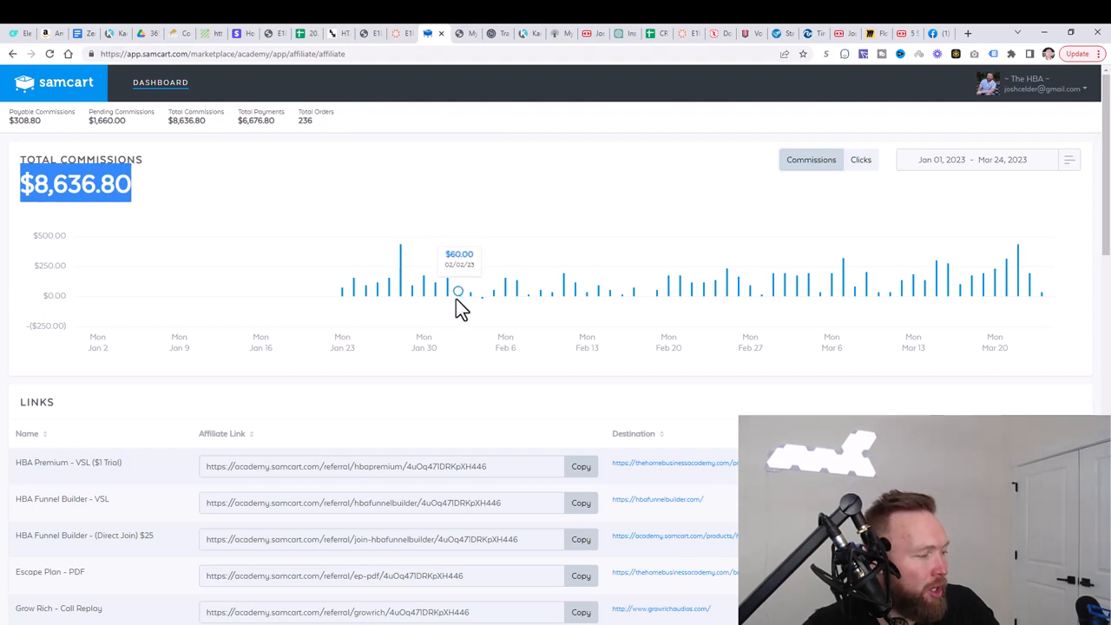
mouse_move(476, 388)
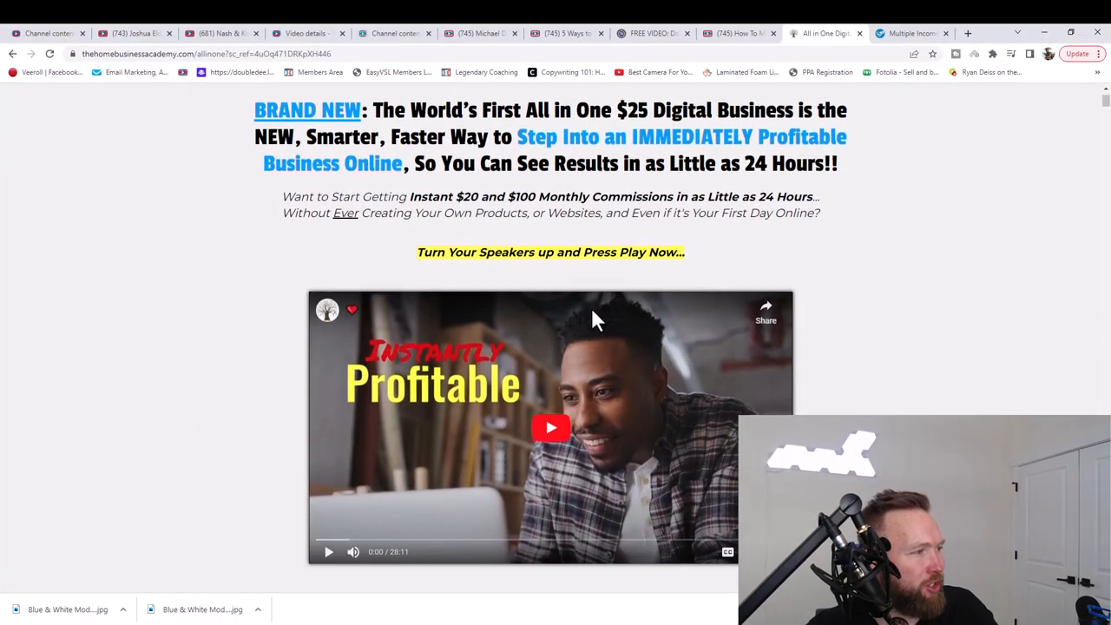
Step: Scroll the $25 all-in-one sales page down to the affiliate partner package checkout form
scroll(down, 3)
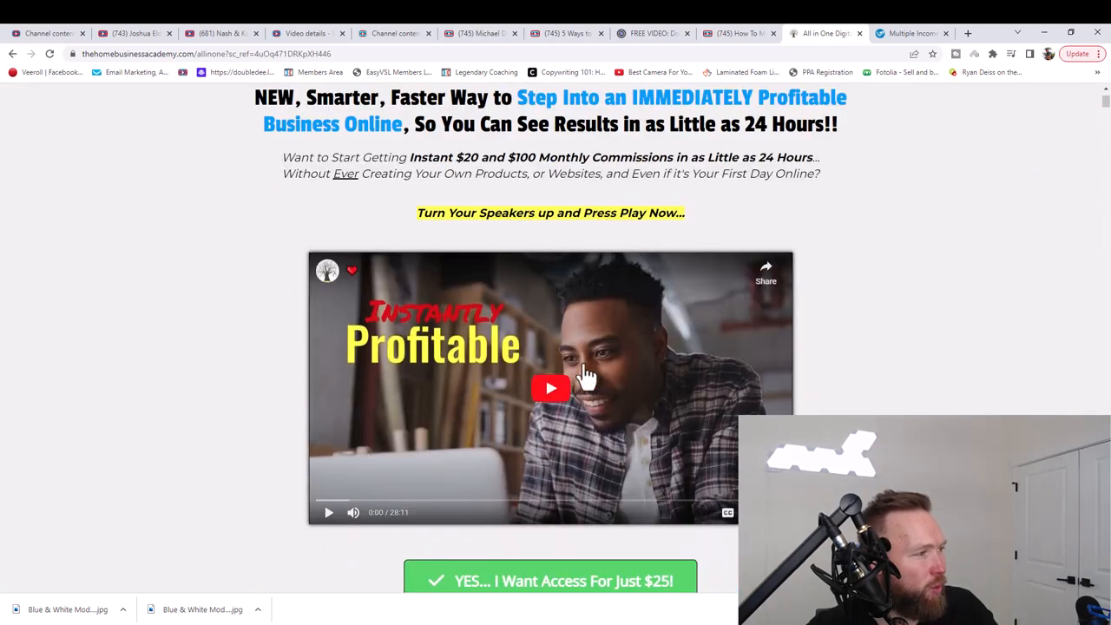
mouse_move(608, 403)
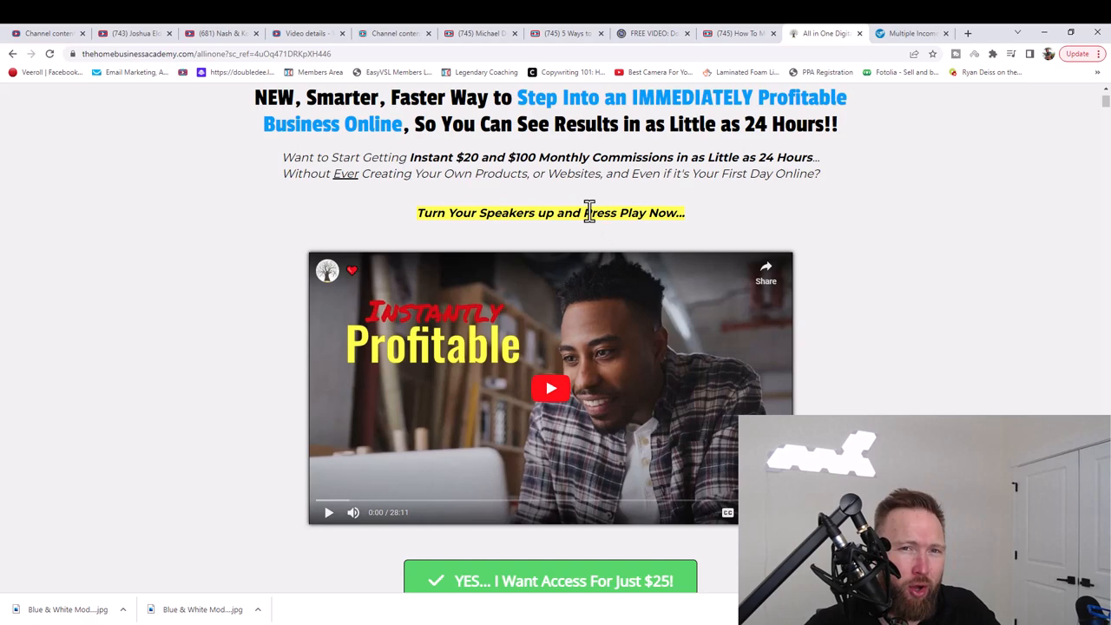
scroll(down, 3)
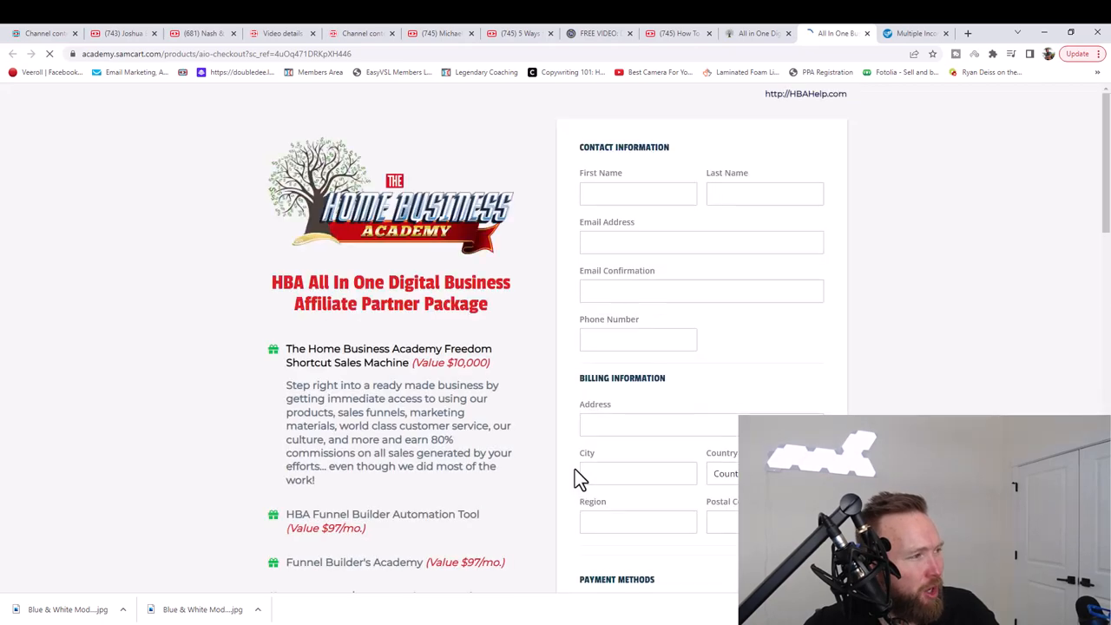
scroll(down, 3)
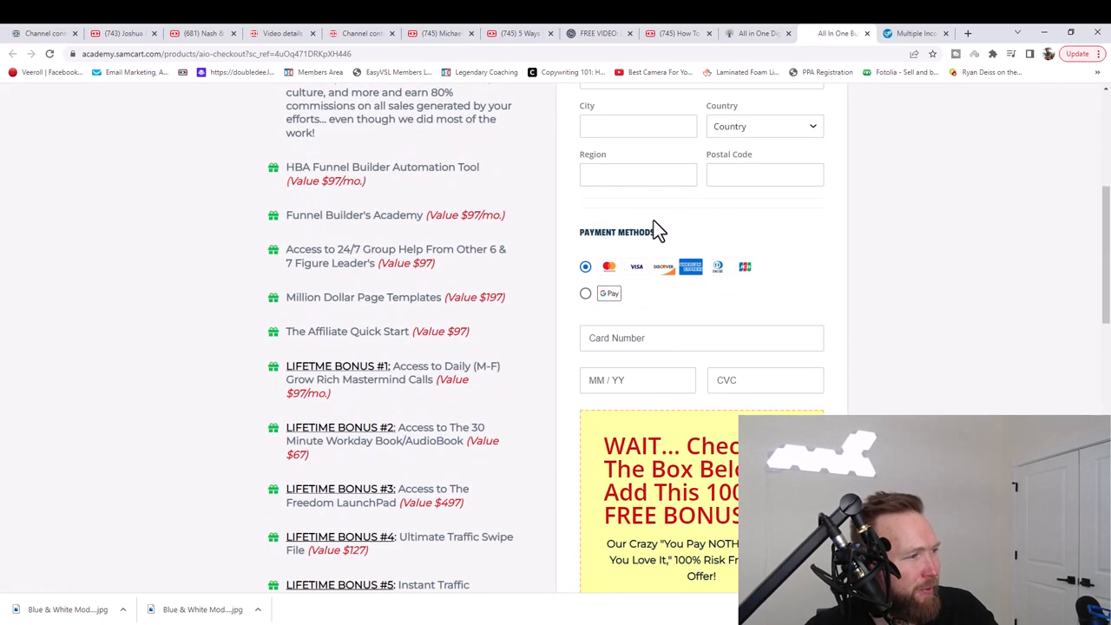
scroll(down, 3)
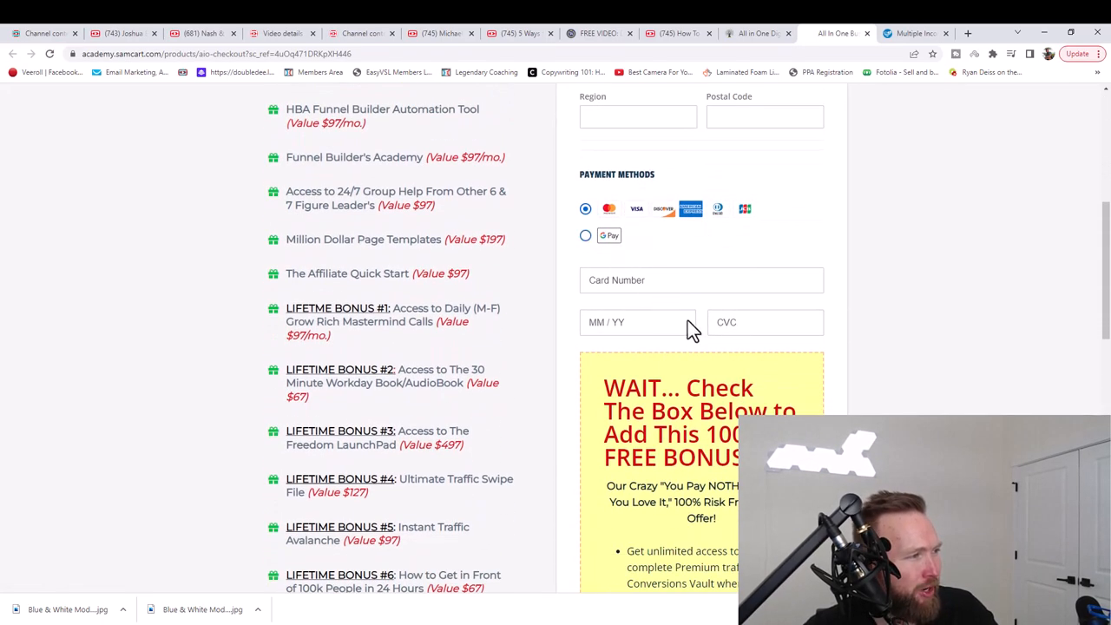
scroll(down, 3)
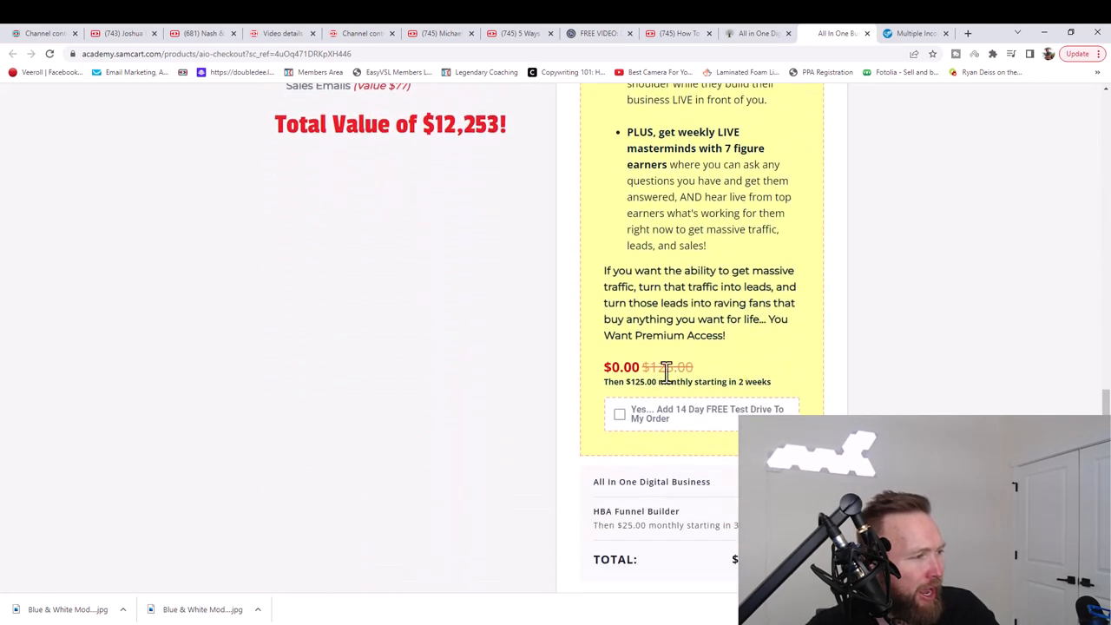
Step: Add the 14-day Premium test drive, highlight the Funnel Builder and Premium price lines, and accept the income disclosure terms for the $25.00 order
click(620, 414)
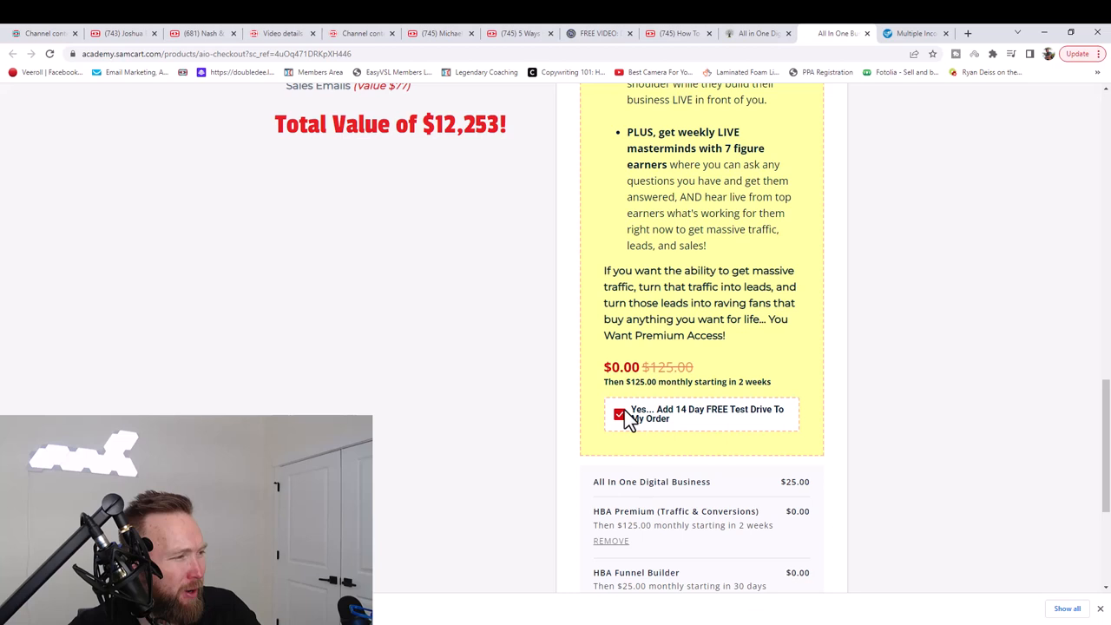
mouse_move(819, 424)
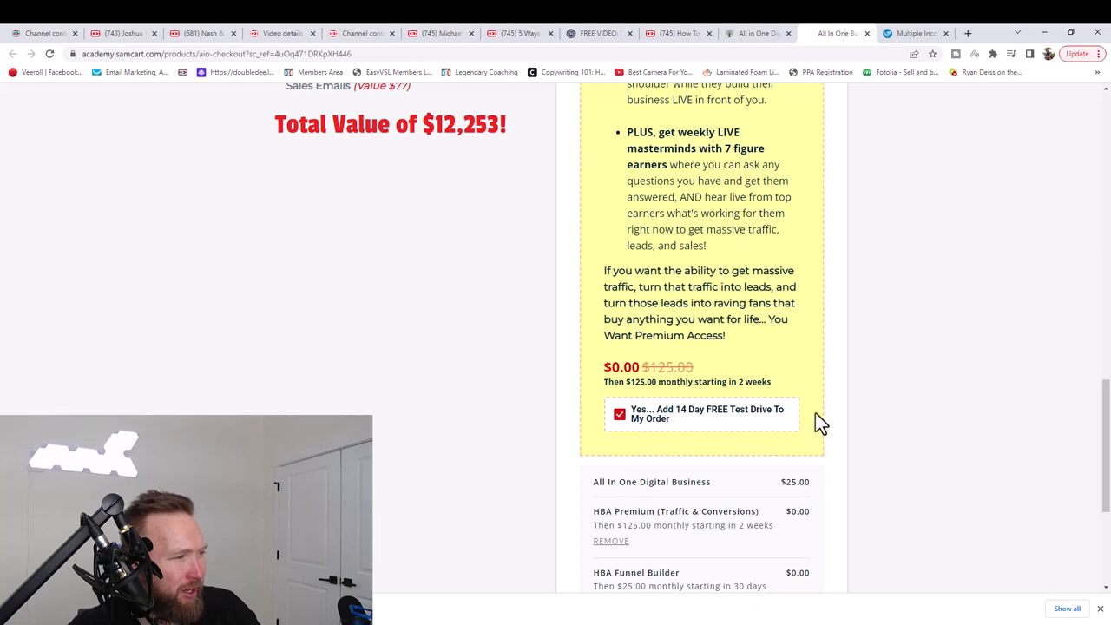
mouse_move(666, 512)
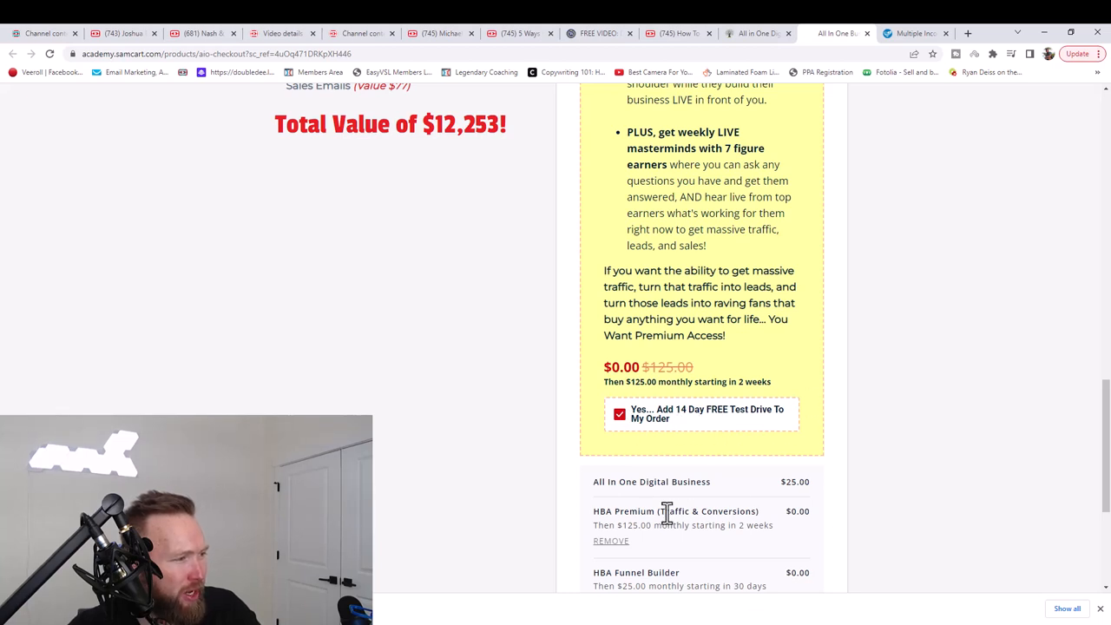
drag(667, 511, 722, 510)
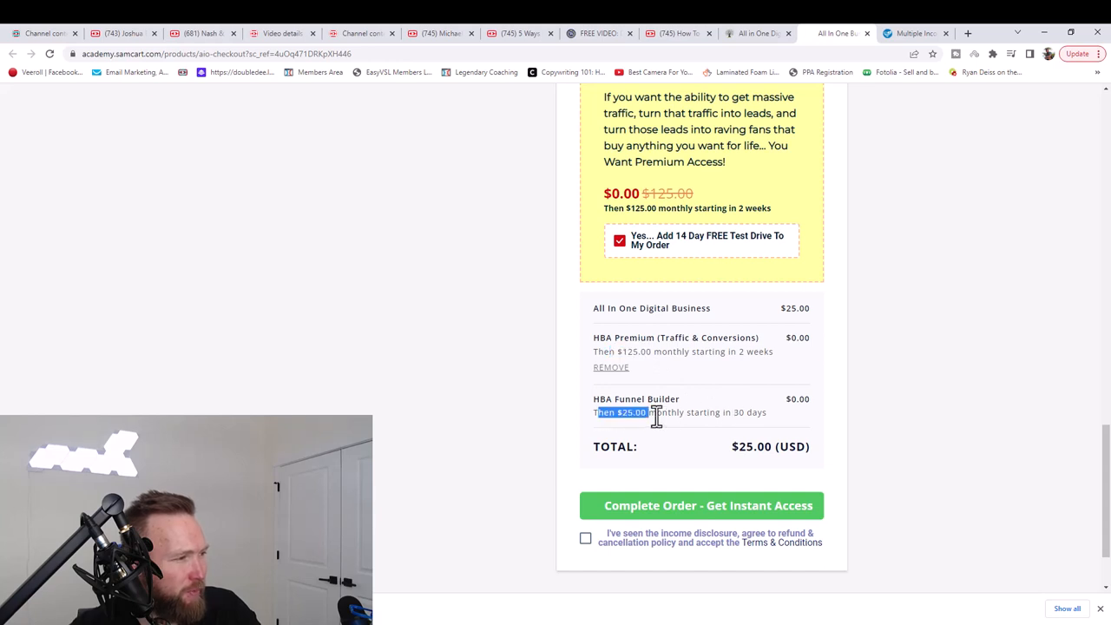
drag(607, 413, 768, 413)
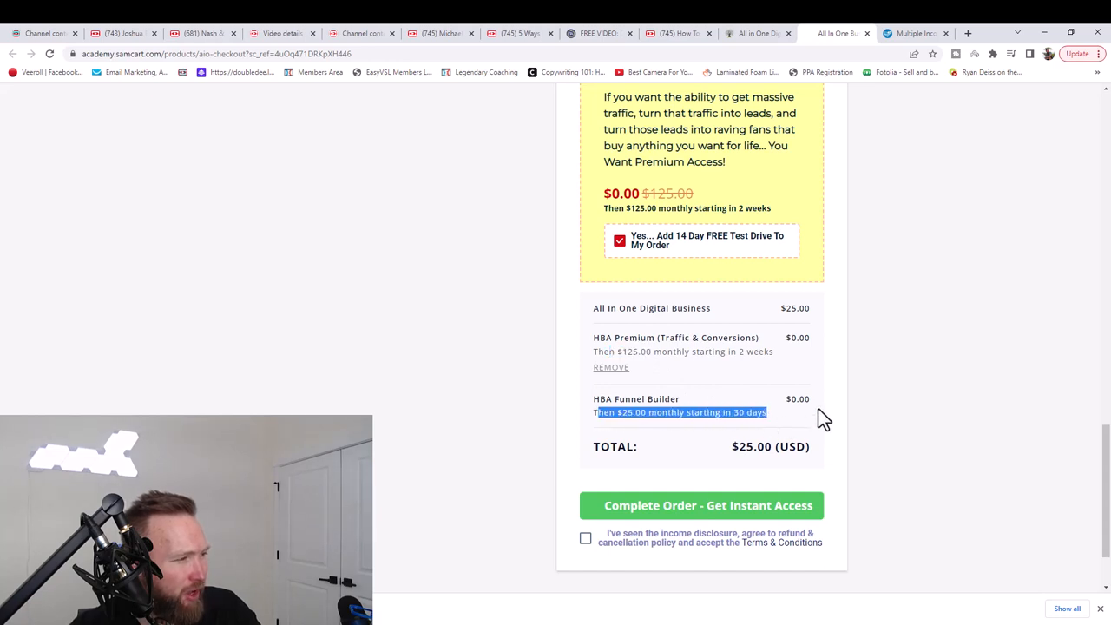
mouse_move(784, 408)
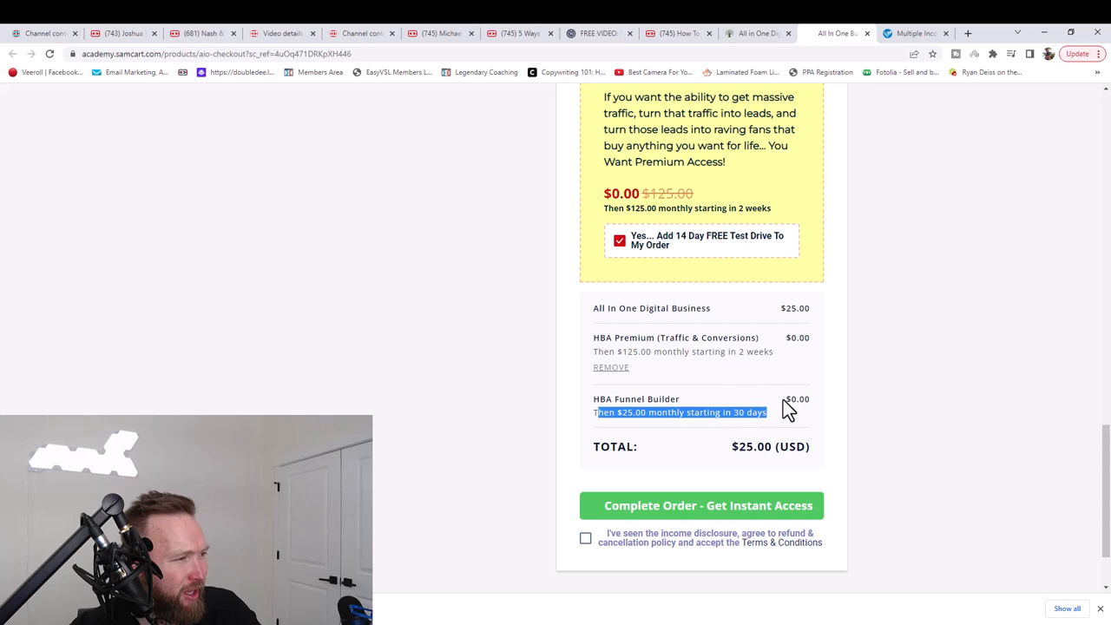
mouse_move(755, 381)
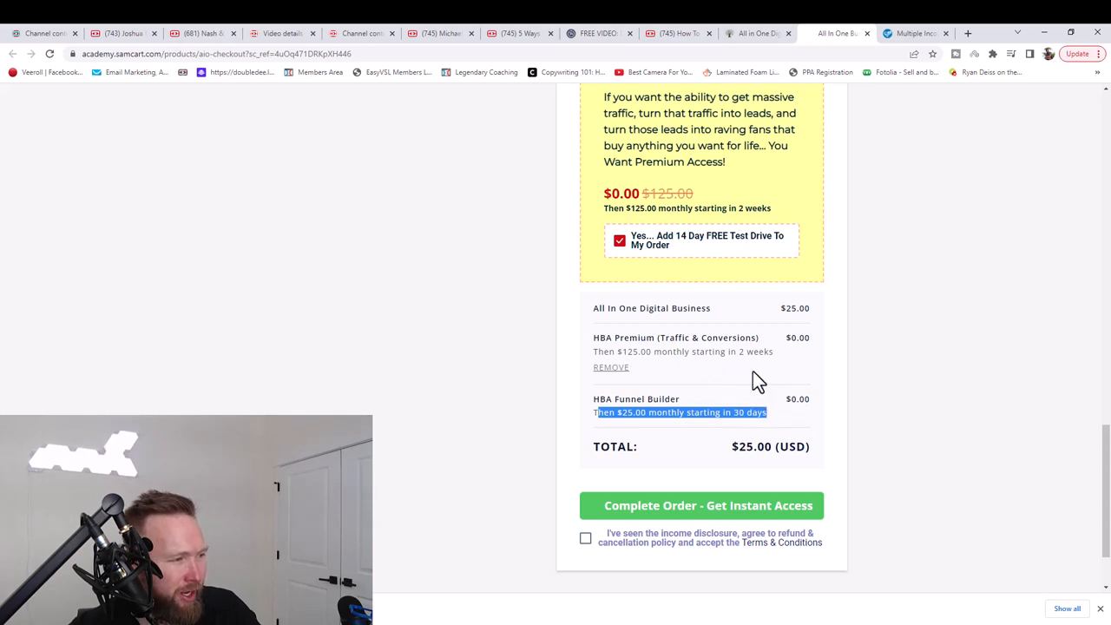
click(585, 538)
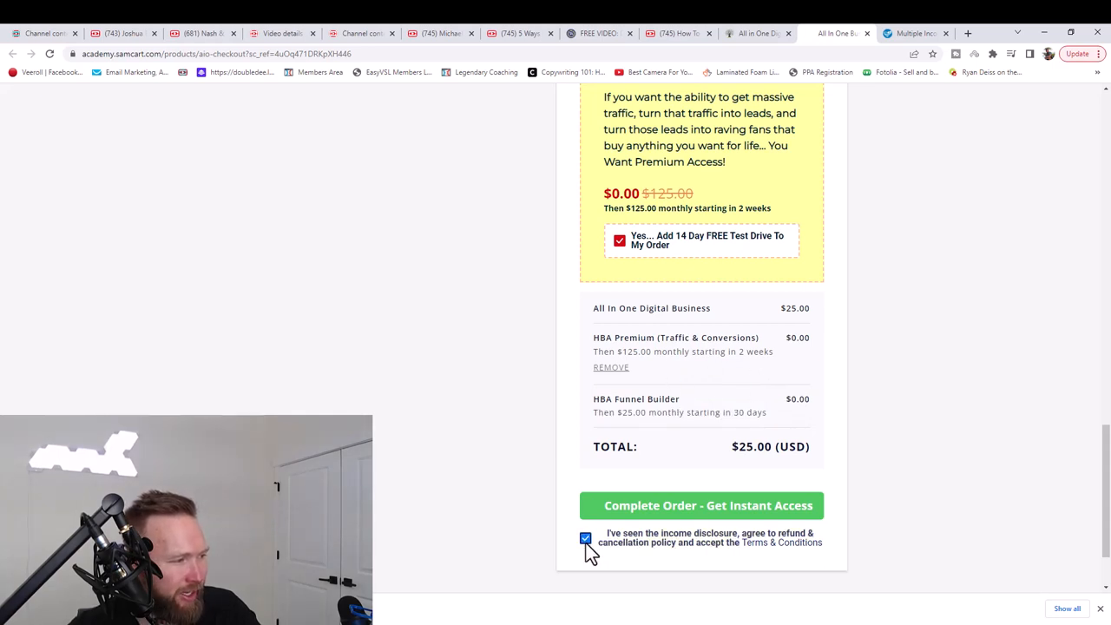
mouse_move(653, 512)
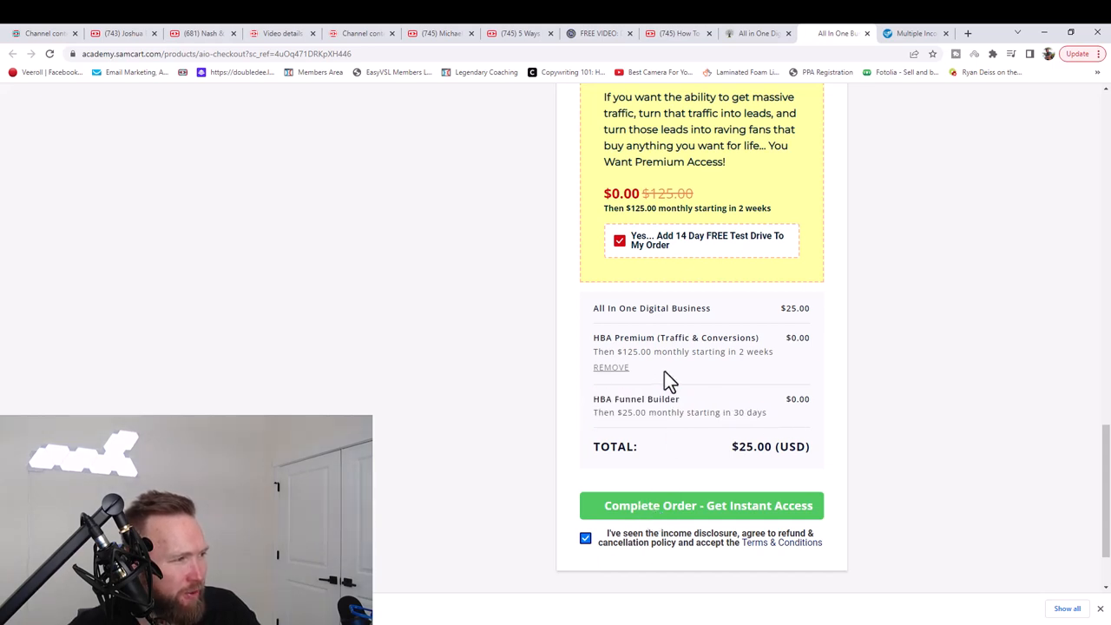
drag(608, 337, 764, 351)
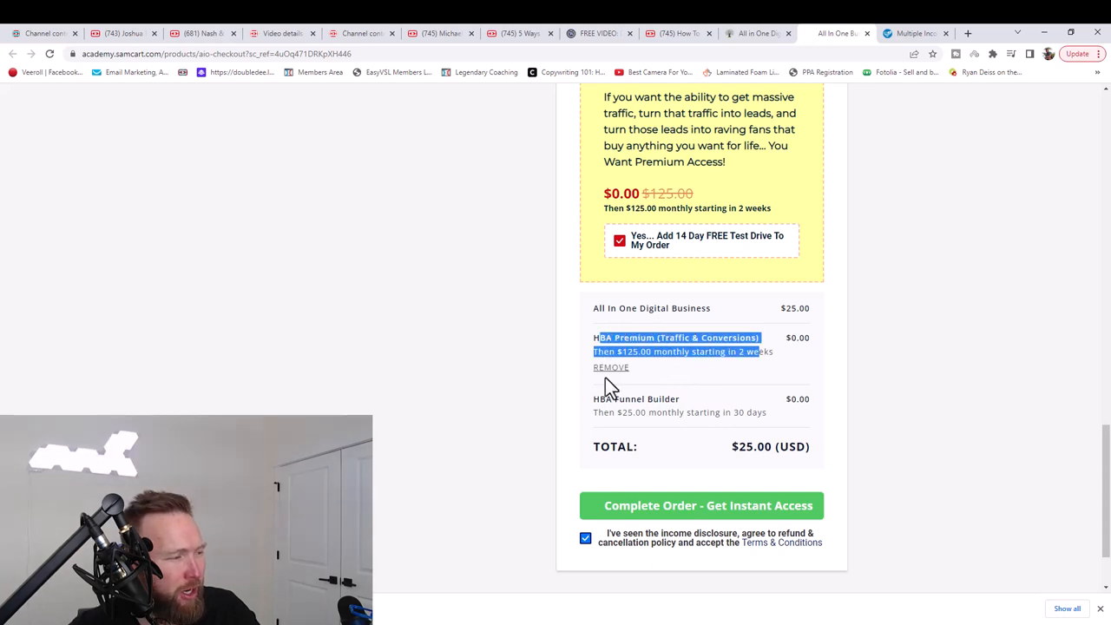
mouse_move(653, 399)
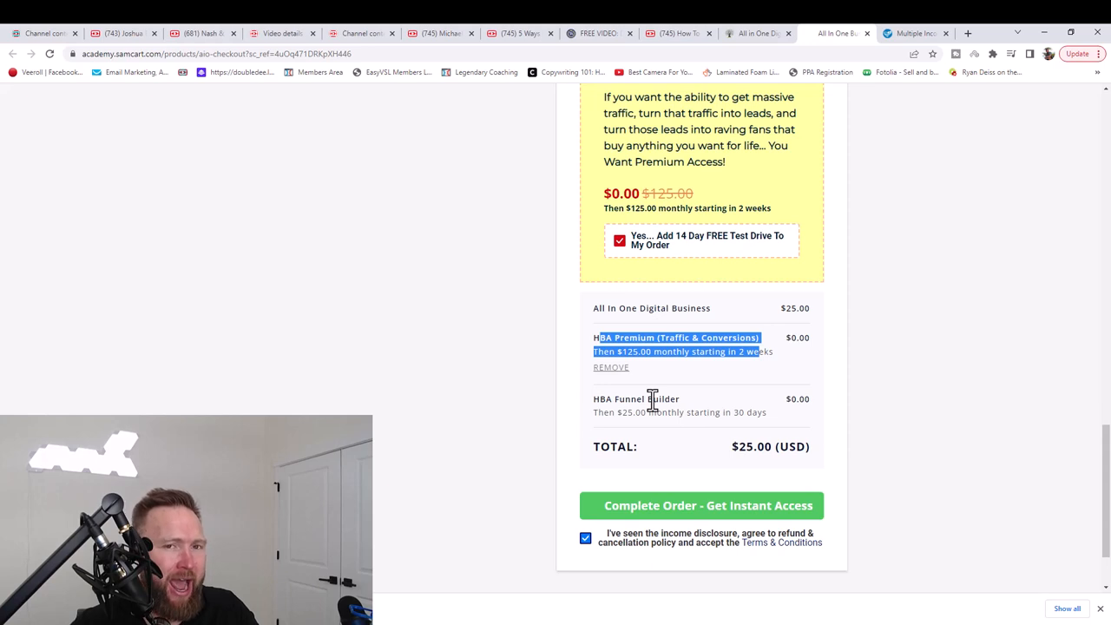
mouse_move(662, 385)
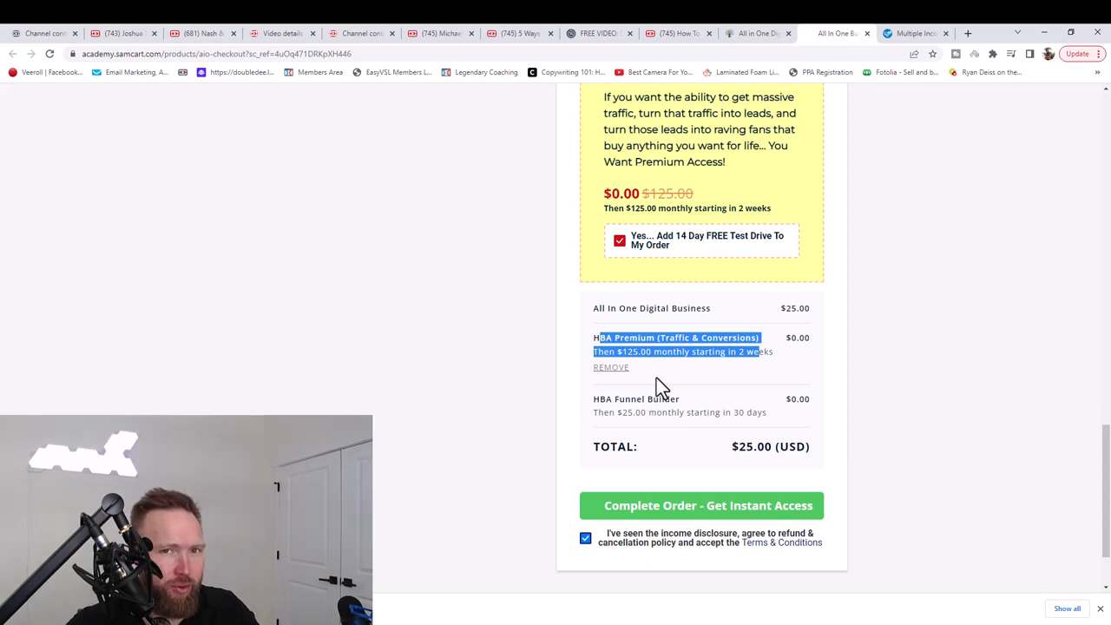
mouse_move(781, 337)
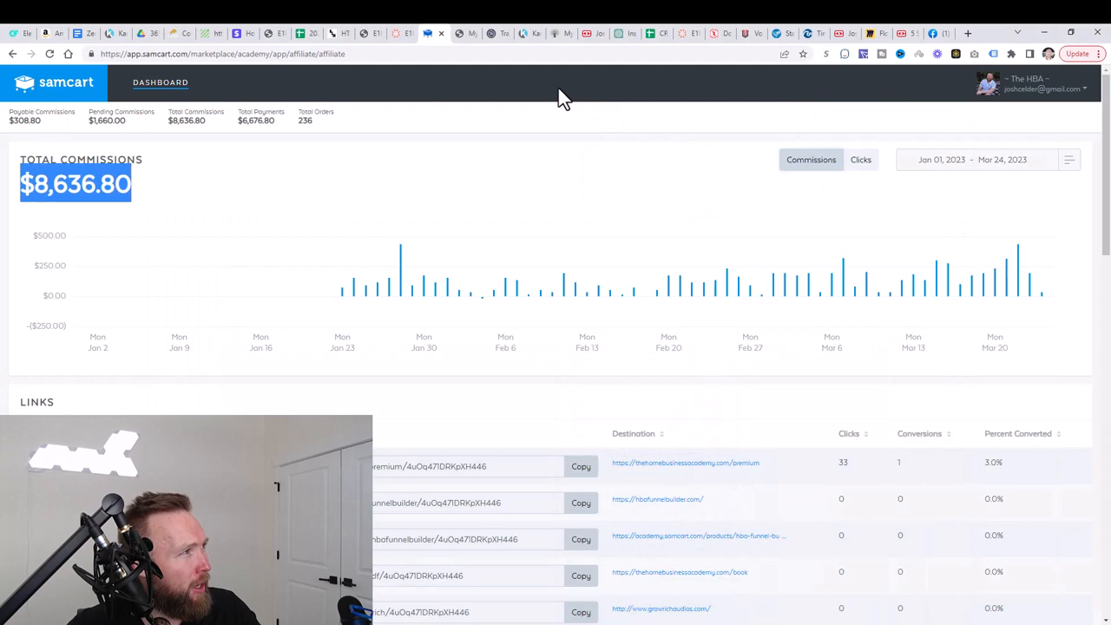
mouse_move(507, 82)
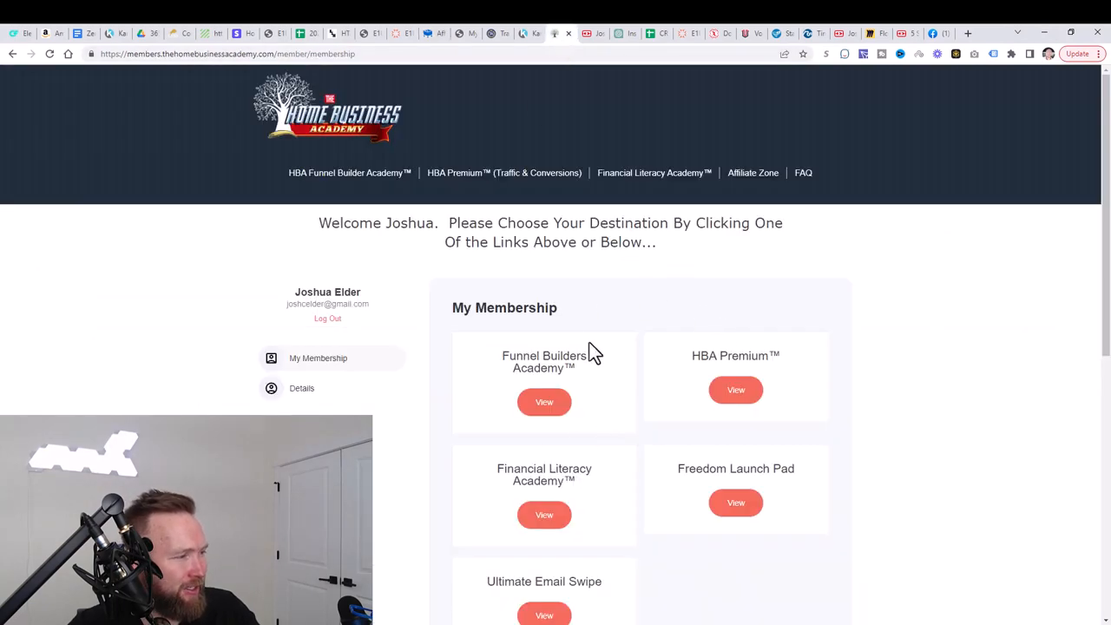
Step: Scroll through the My Membership page listing Funnel Builders Academy, HBA Premium and the other memberships
scroll(down, 3)
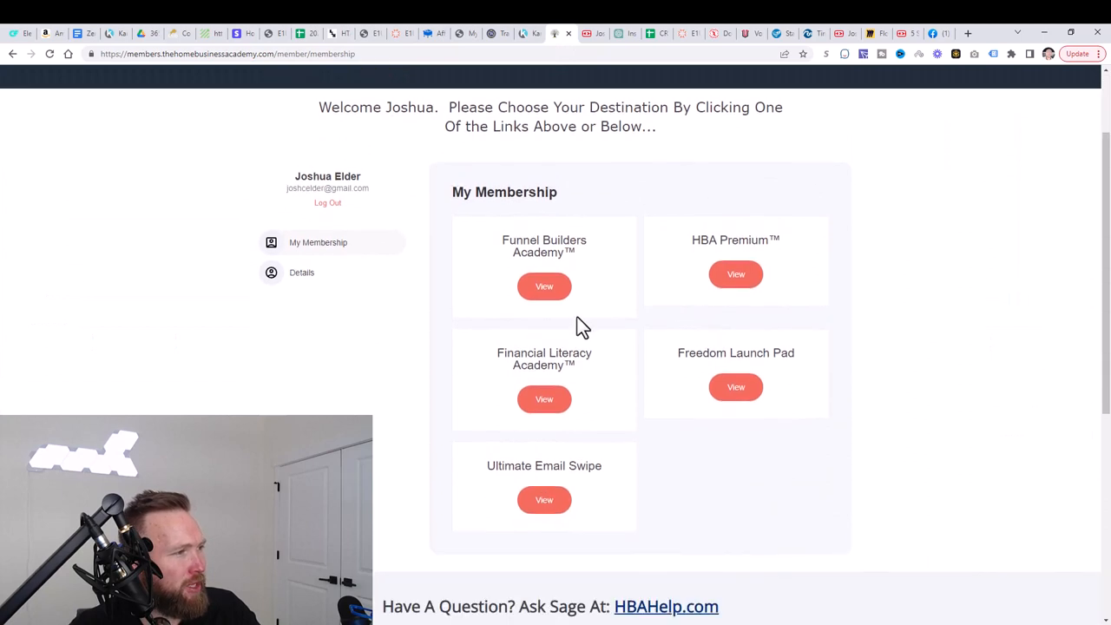
scroll(up, 3)
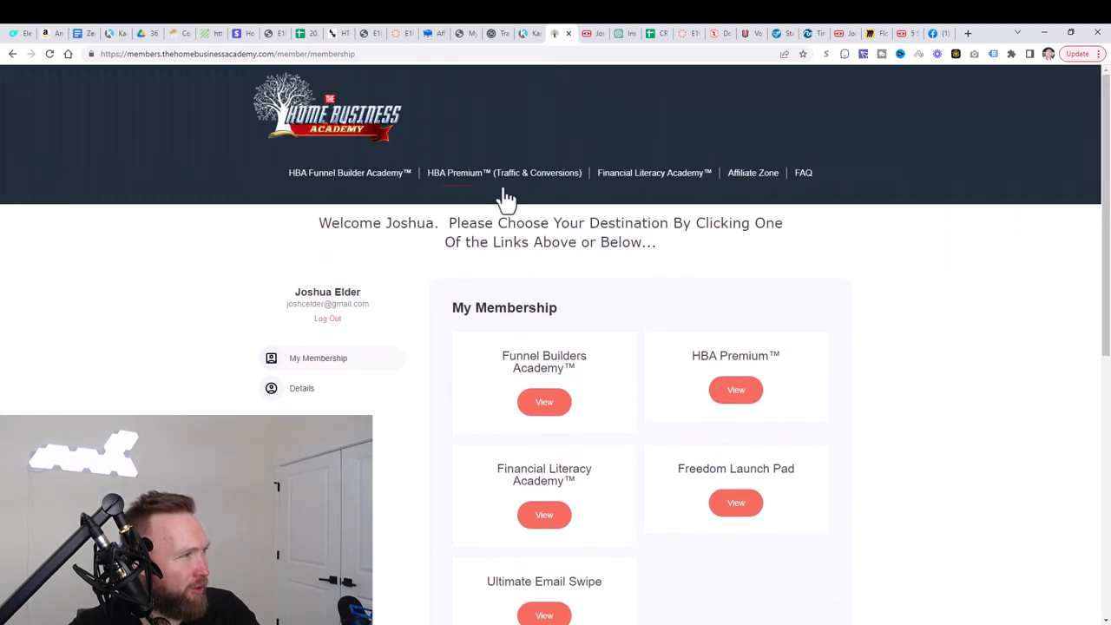
mouse_move(693, 160)
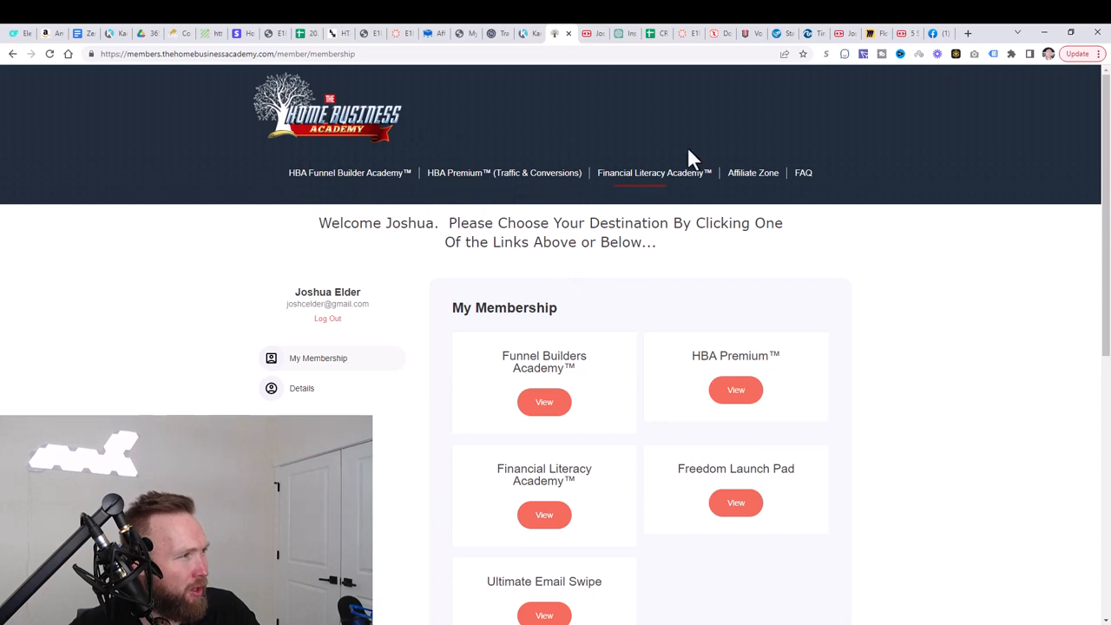
mouse_move(691, 209)
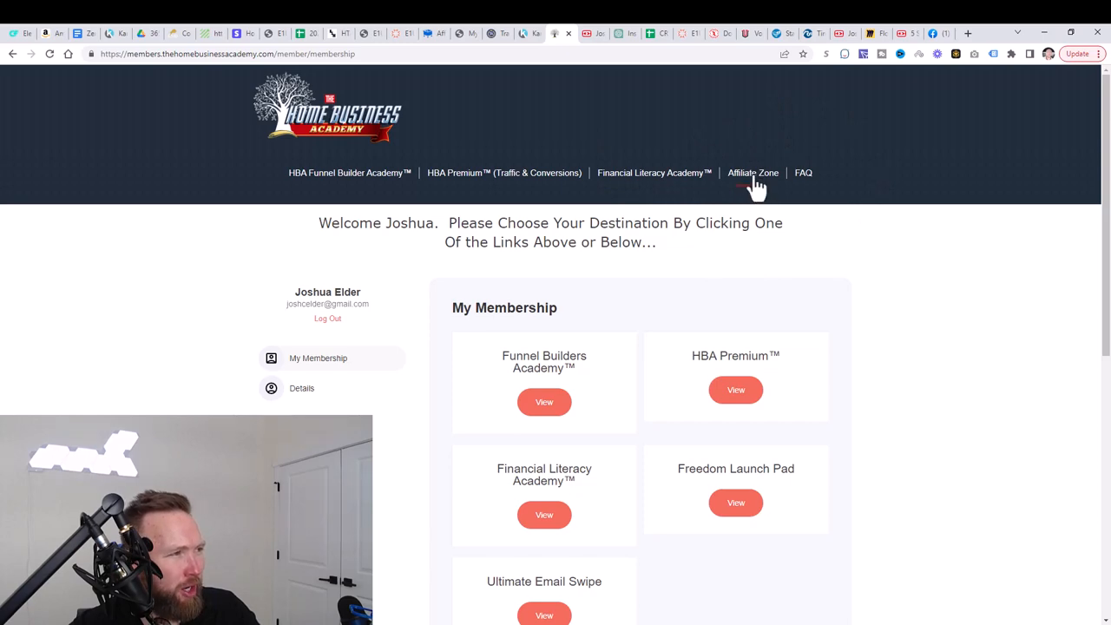
Step: Go to the Affiliate Zone quick start page and highlight the Login To SamCart link
click(753, 174)
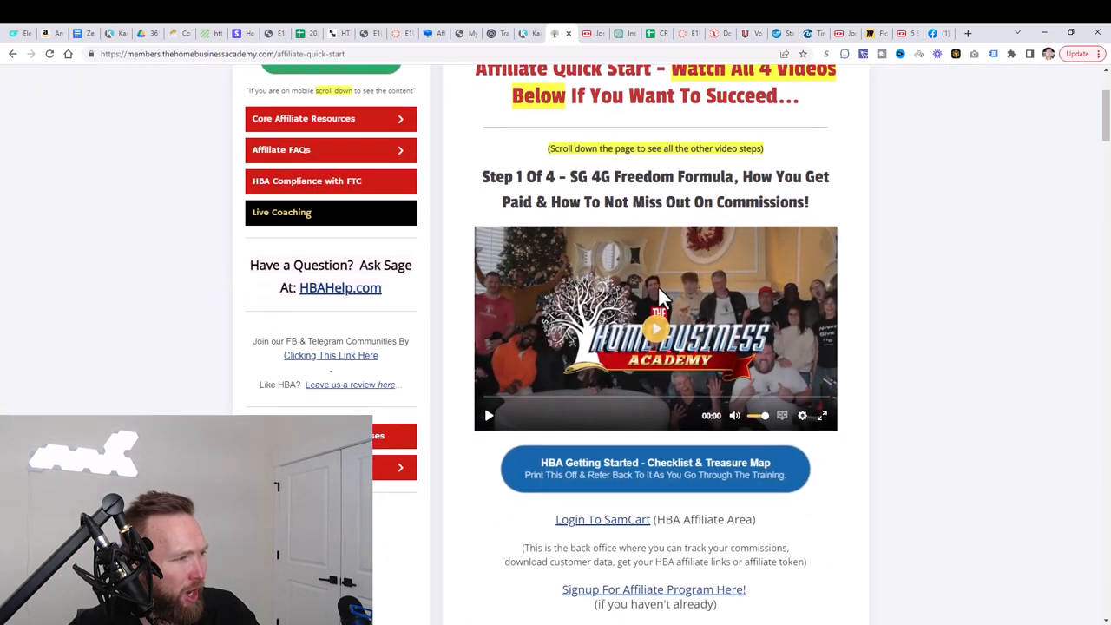
scroll(down, 3)
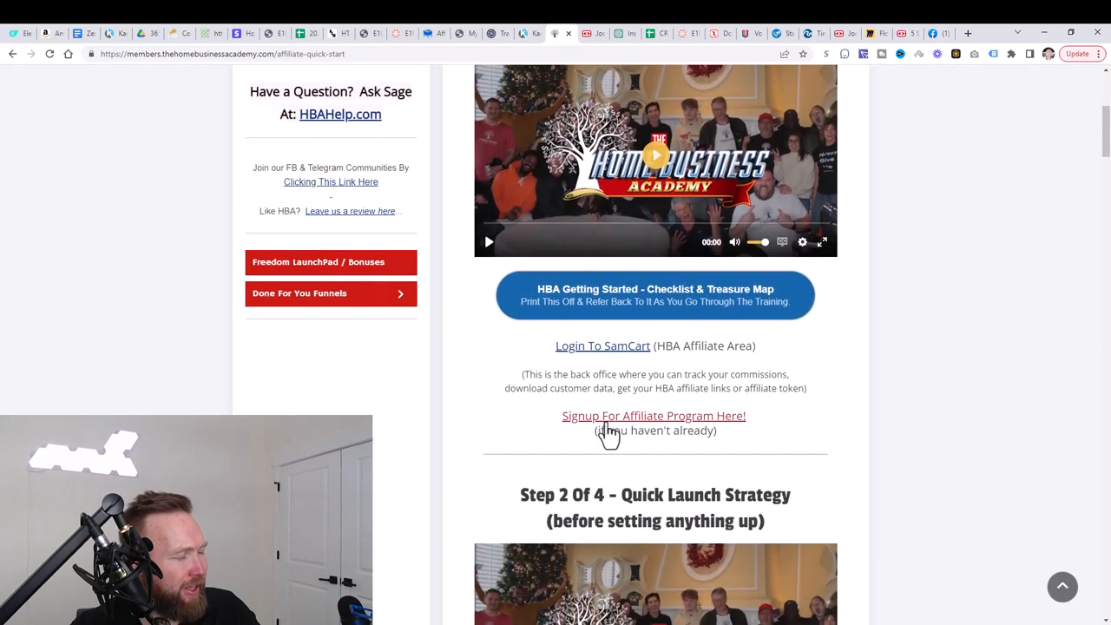
mouse_move(694, 417)
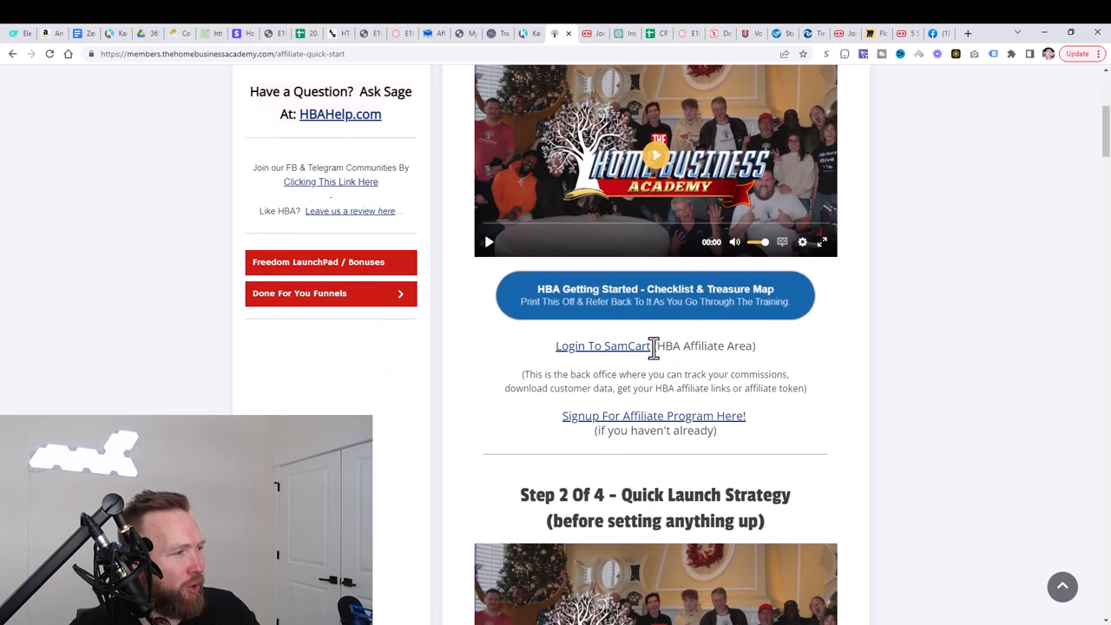
double_click(600, 345)
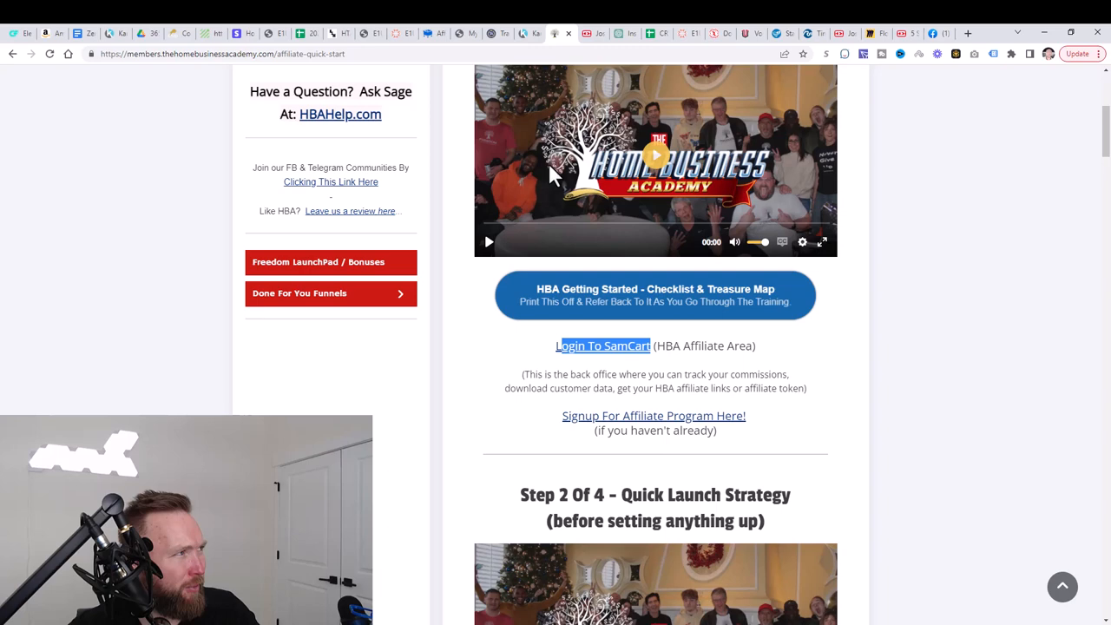
Step: Follow the Login To SamCart link to the affiliate dashboard and scroll through the Links table
click(603, 346)
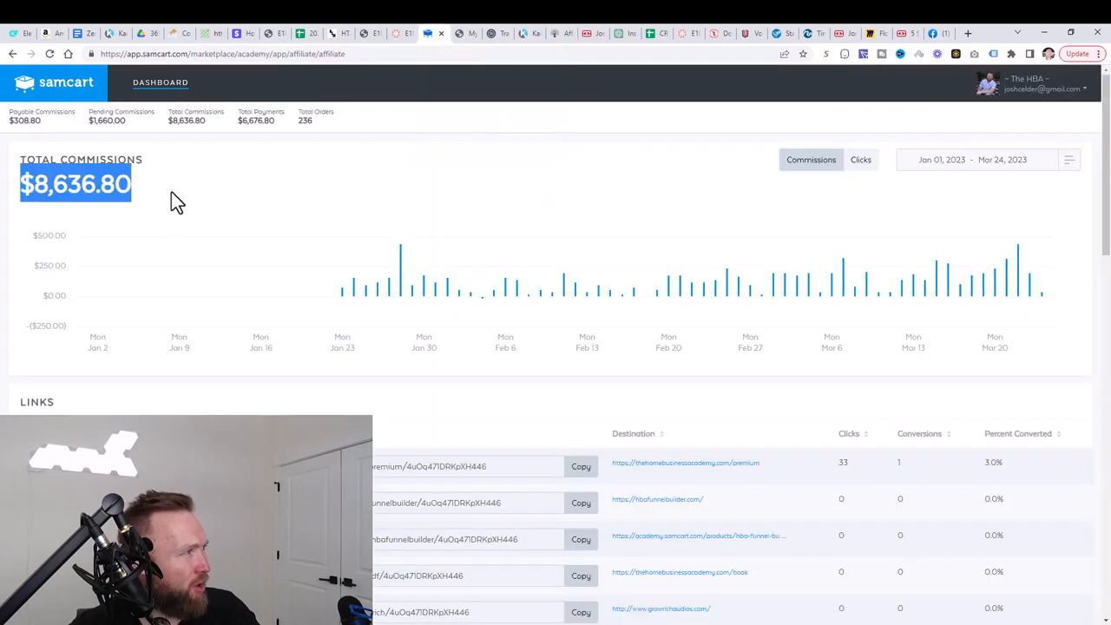
mouse_move(143, 182)
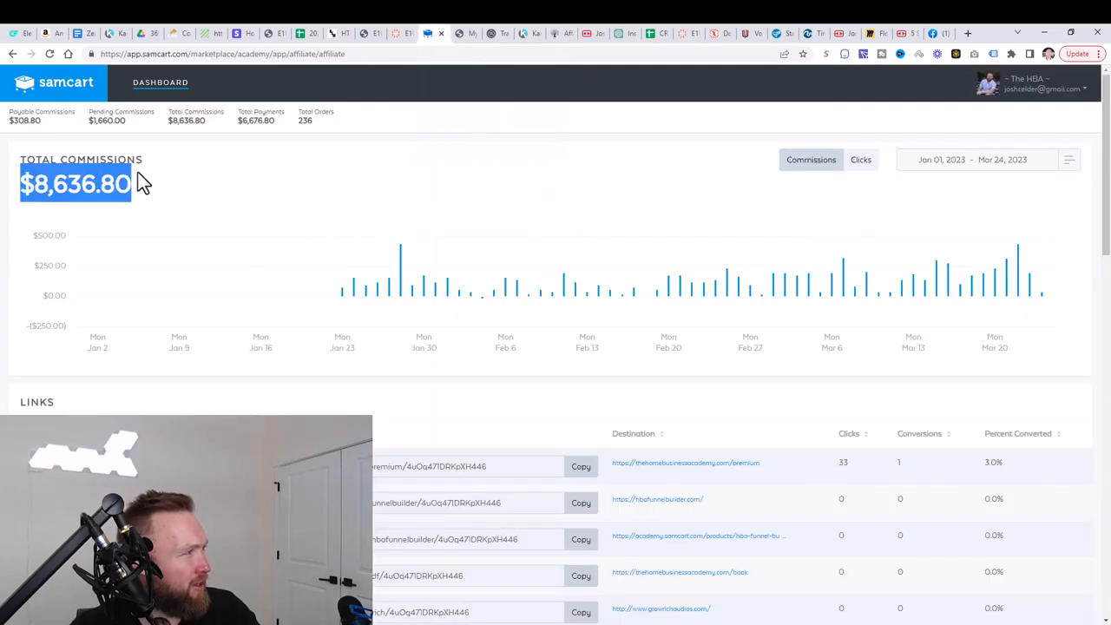
mouse_move(861, 276)
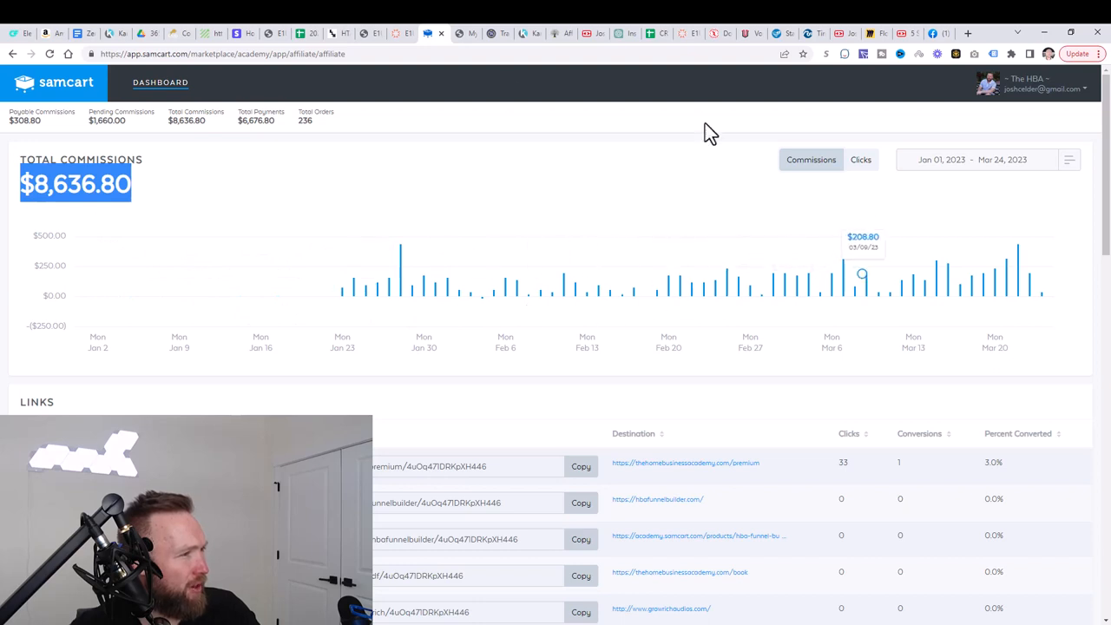
scroll(down, 3)
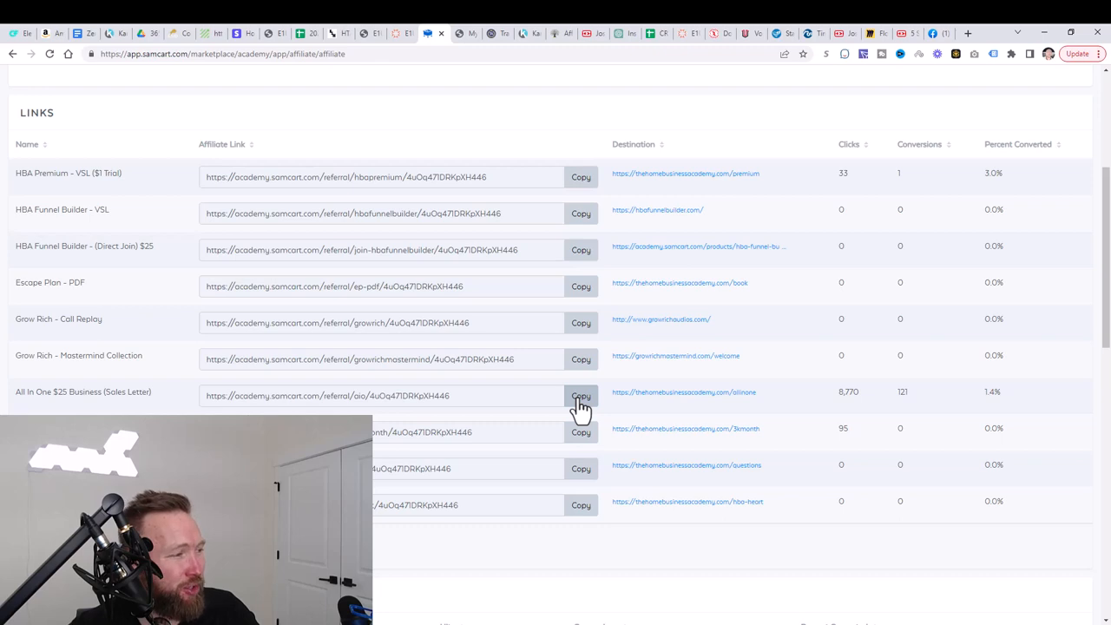
mouse_move(524, 392)
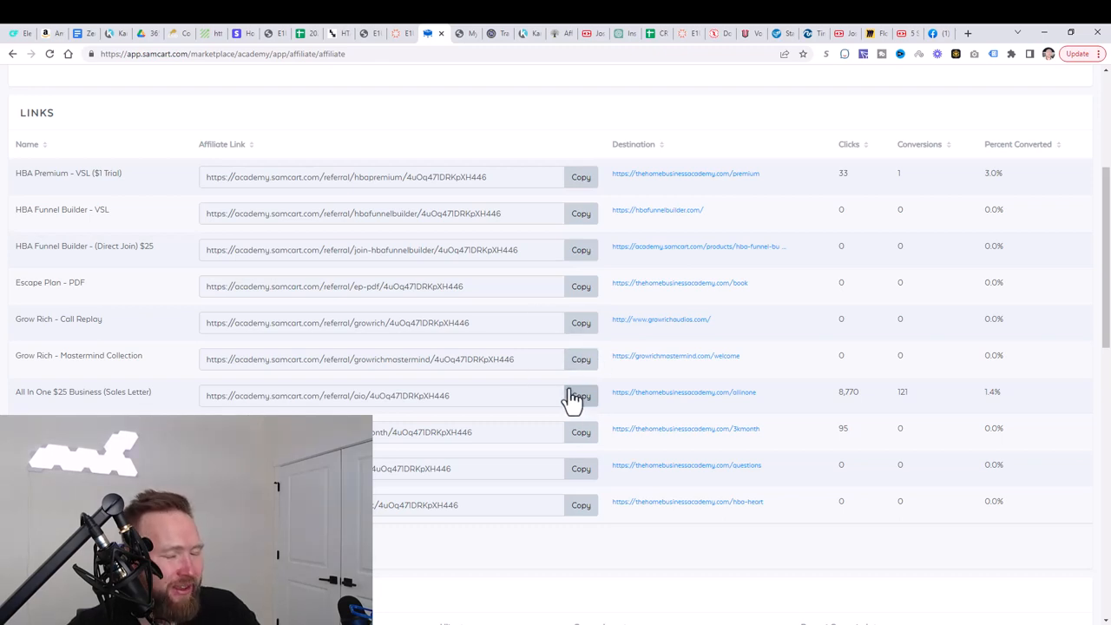
mouse_move(597, 392)
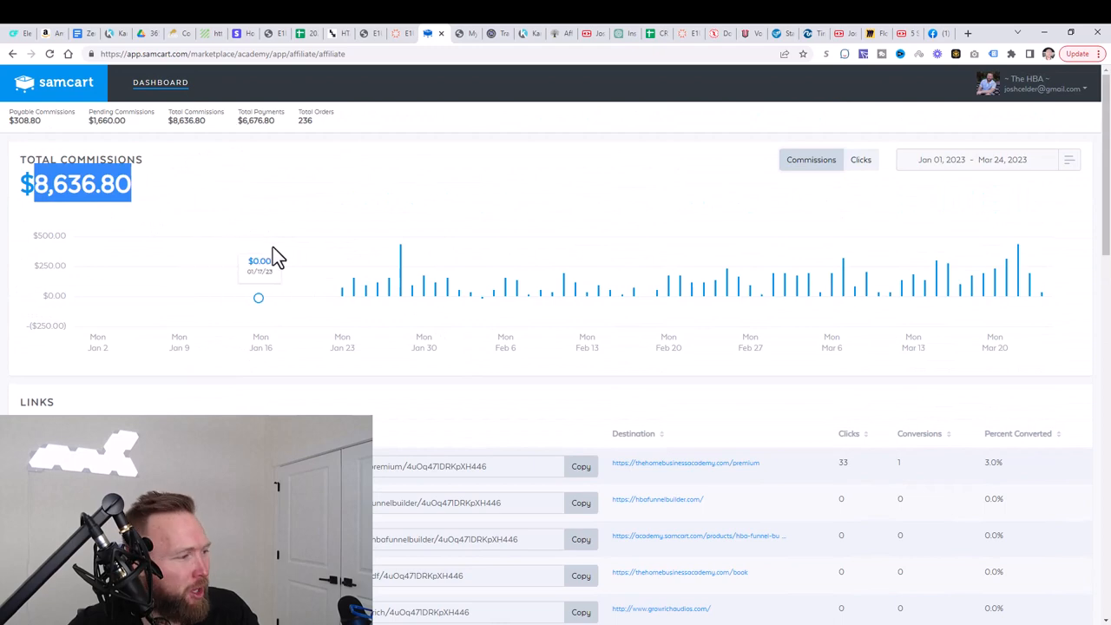
Step: Scroll the affiliate links list, including the All In One link with 95 clicks, beside the daily commissions chart
scroll(down, 3)
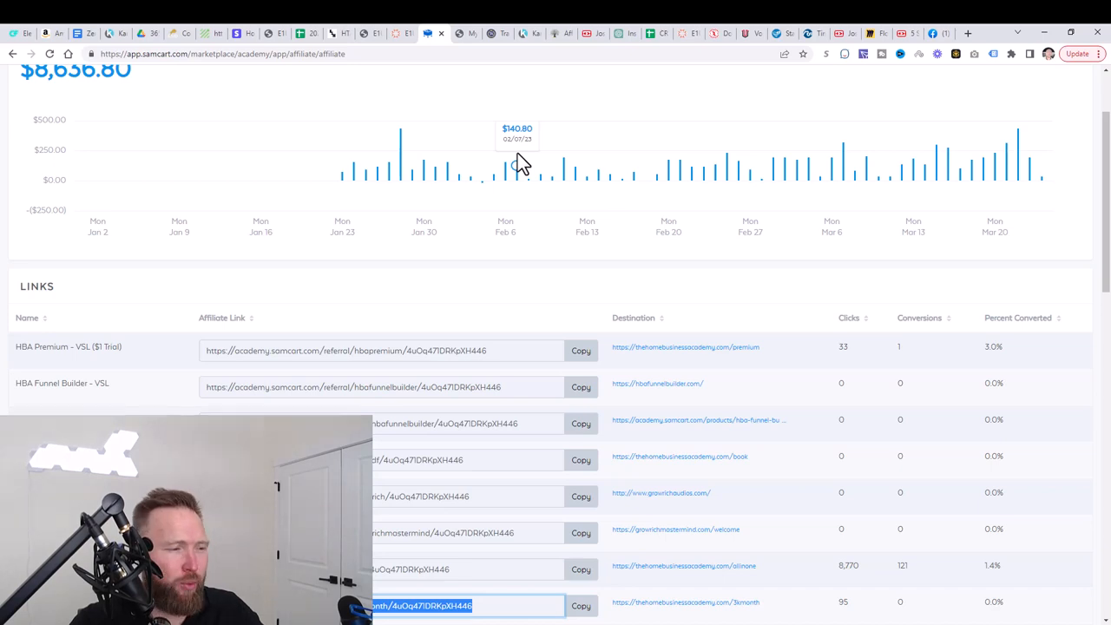
mouse_move(524, 113)
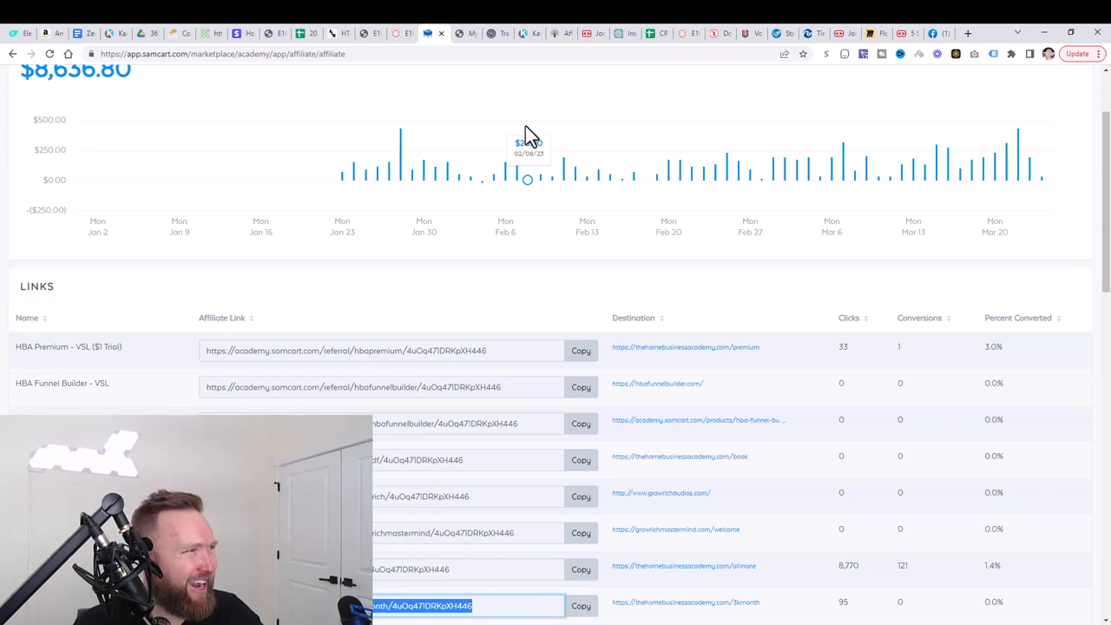
mouse_move(545, 122)
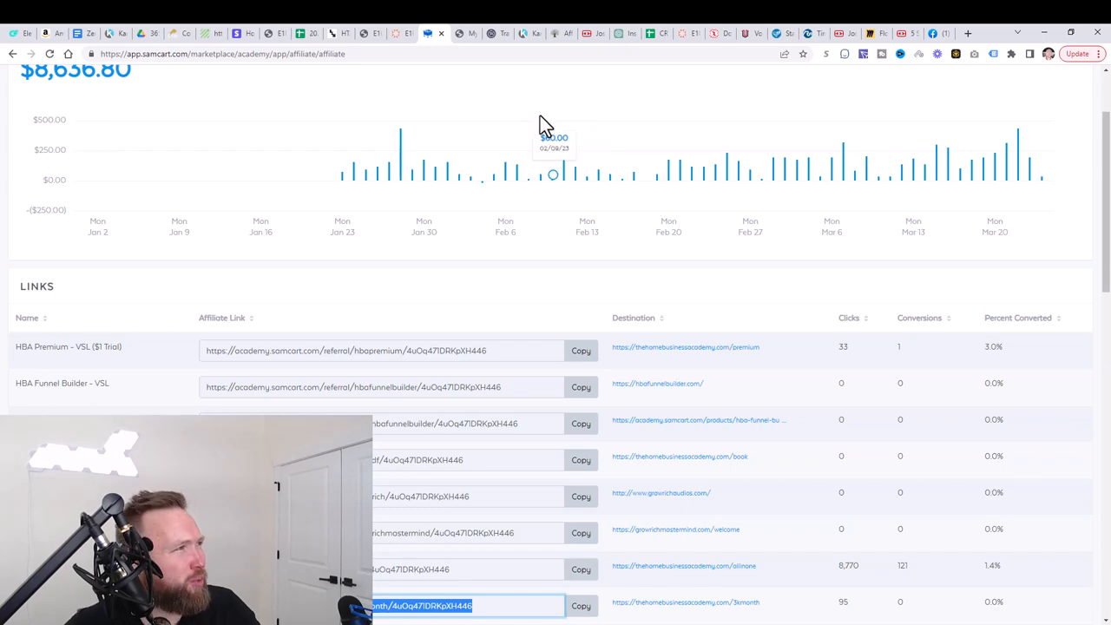
mouse_move(514, 48)
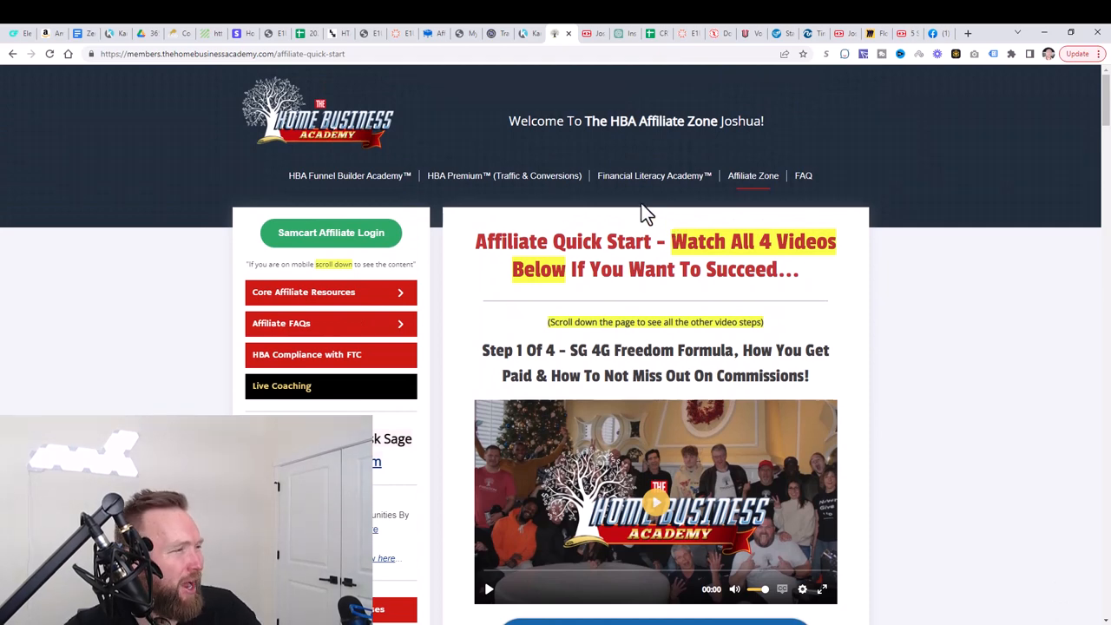
Step: Enter the HBA Premium Traffic & Conversions Academy and expand the Get Ready and Get Traffic (Free) lesson lists in the sidebar
click(504, 175)
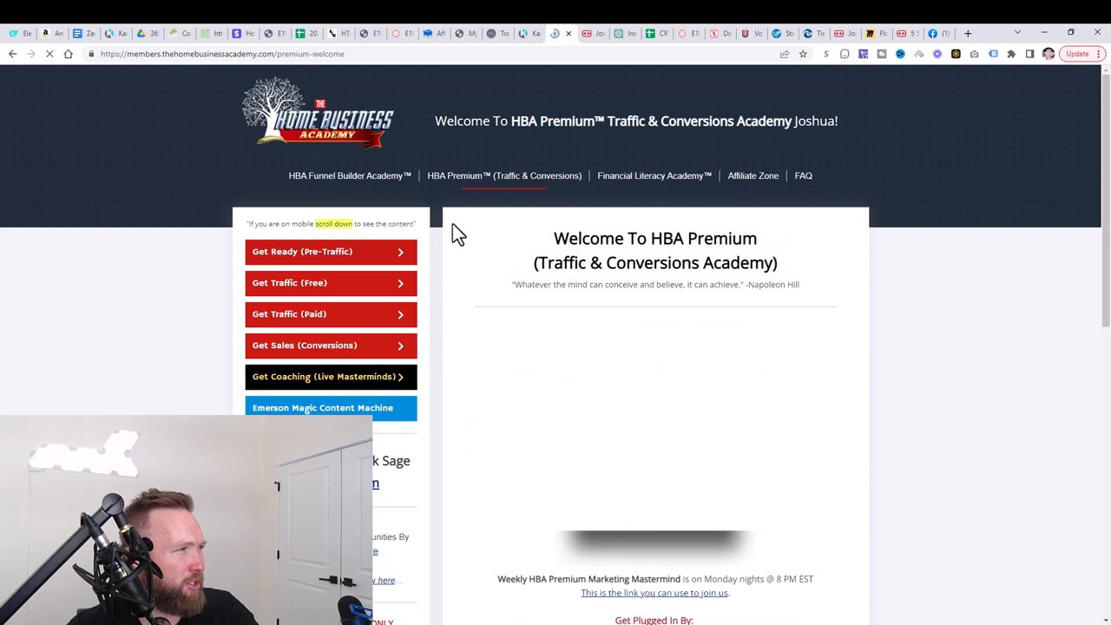
click(330, 250)
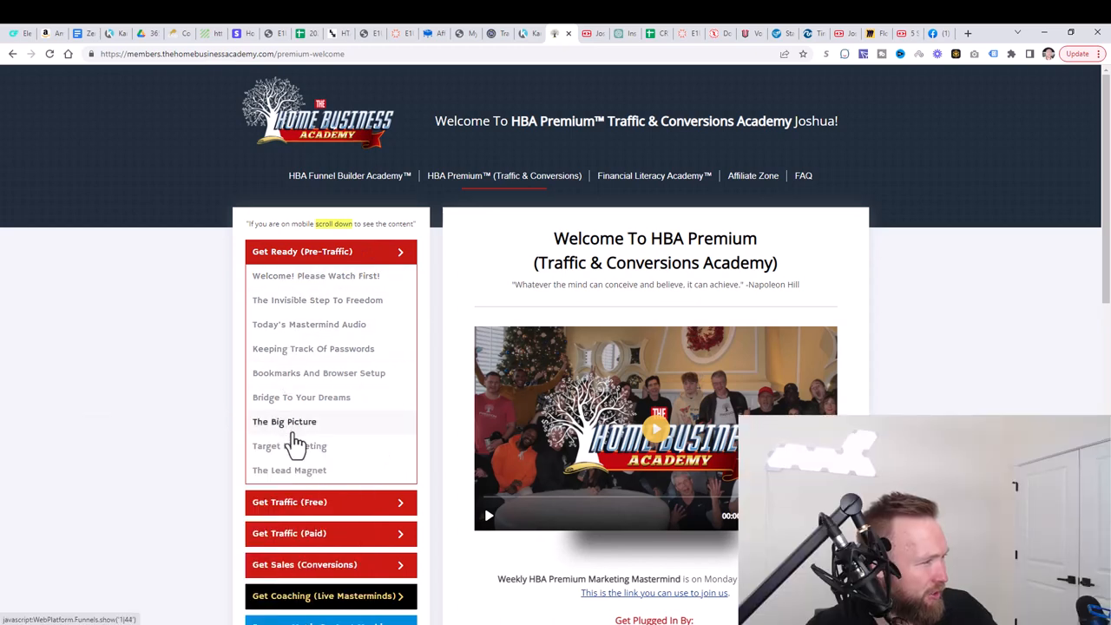
click(329, 250)
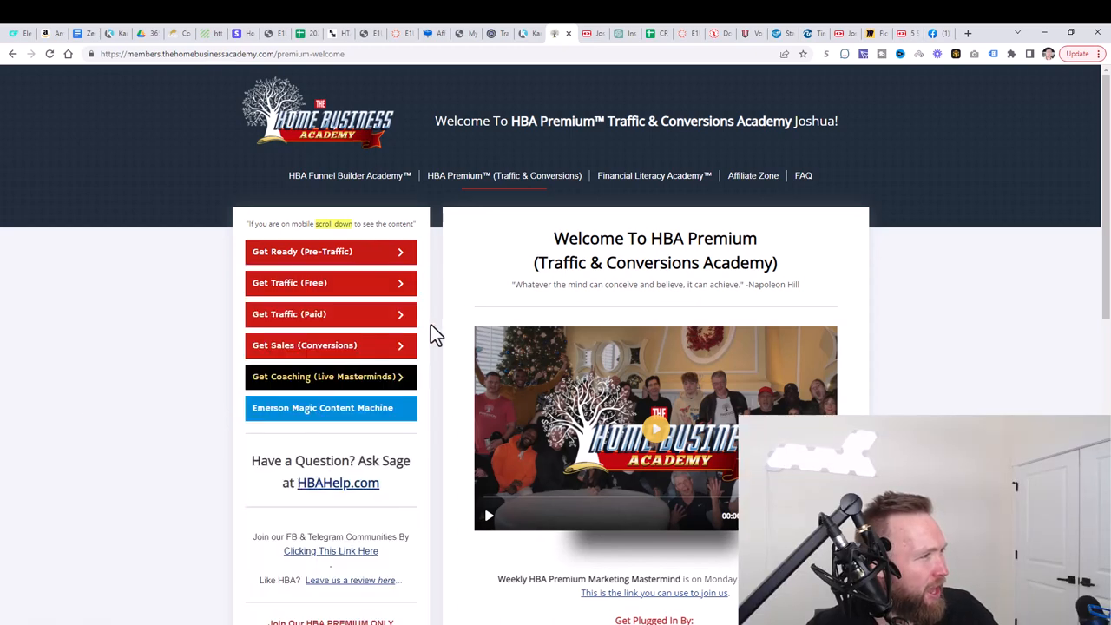
click(330, 282)
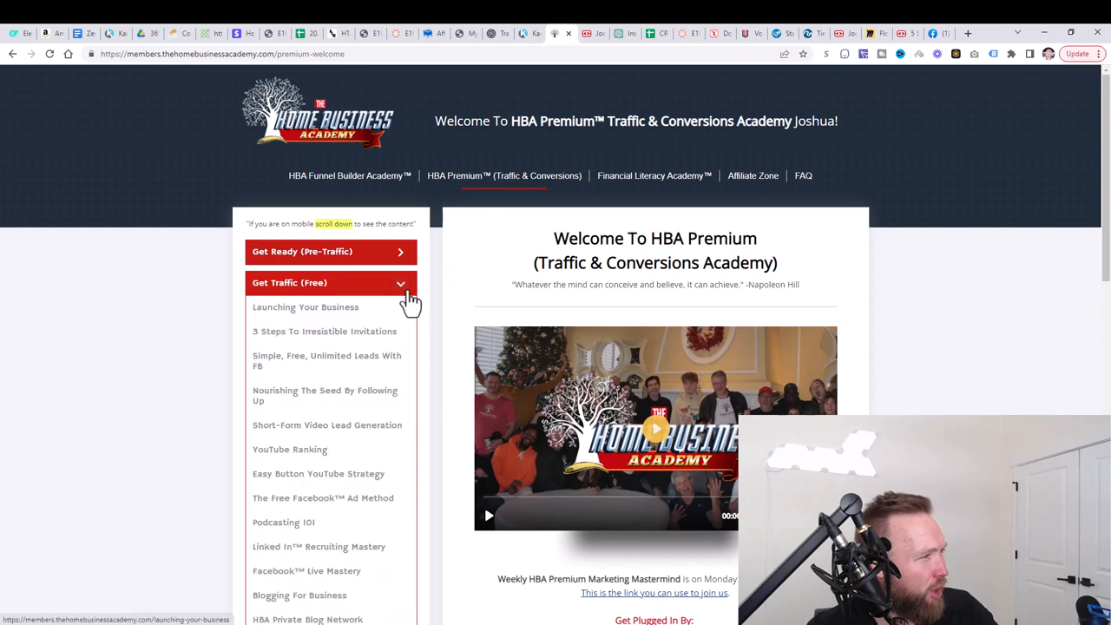
click(330, 250)
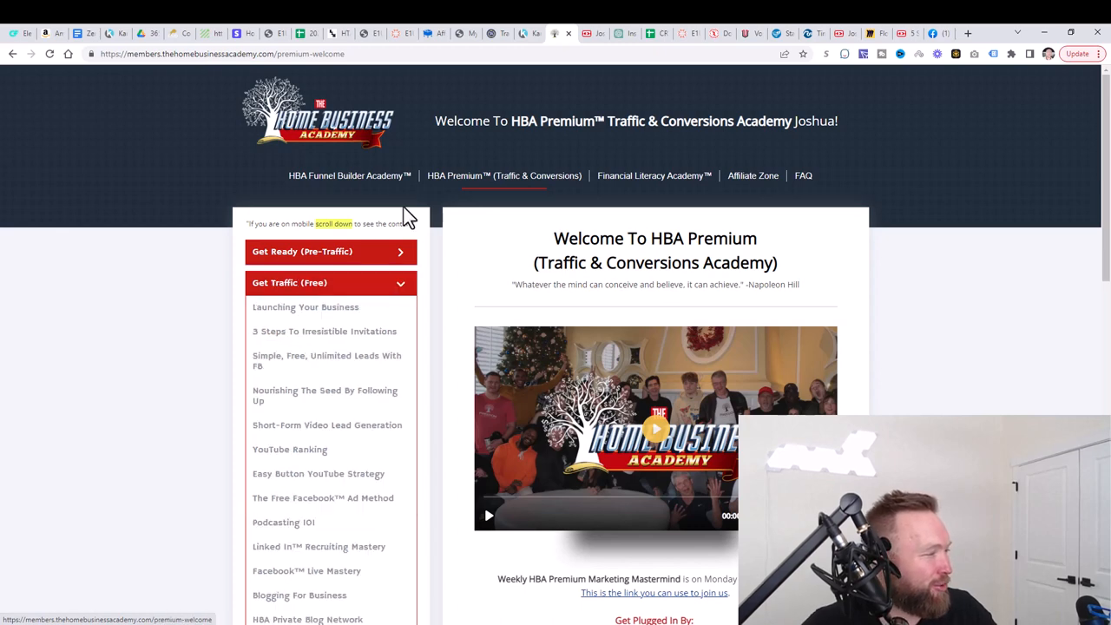
click(329, 250)
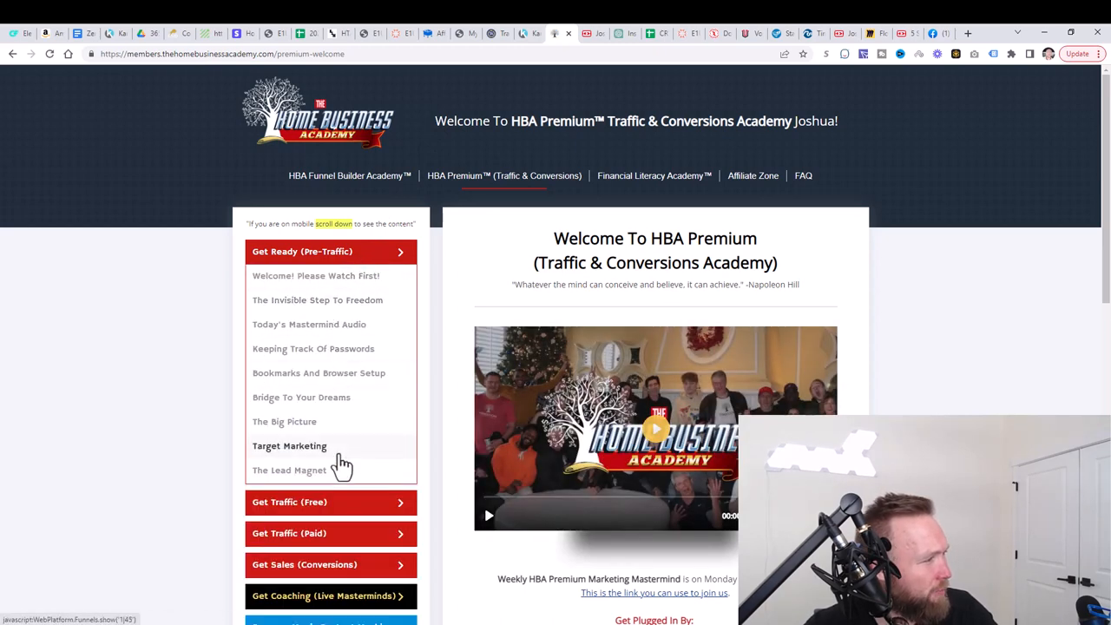
click(302, 250)
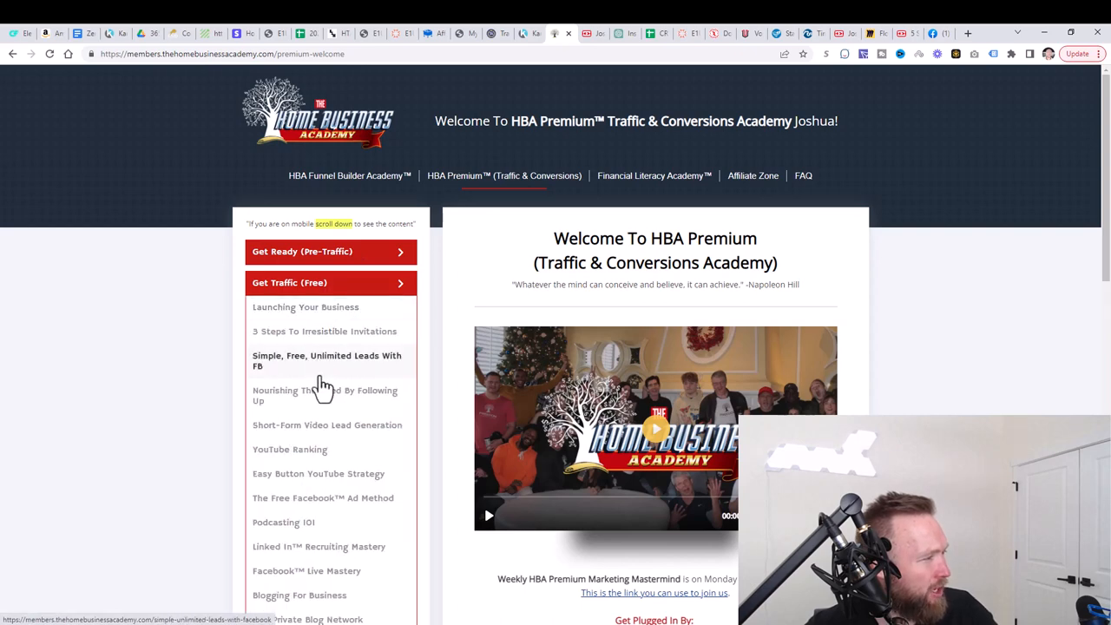
Step: Browse the Get Traffic (Free) lessons, then collapse them to show only the HBA Premium section list
scroll(down, 3)
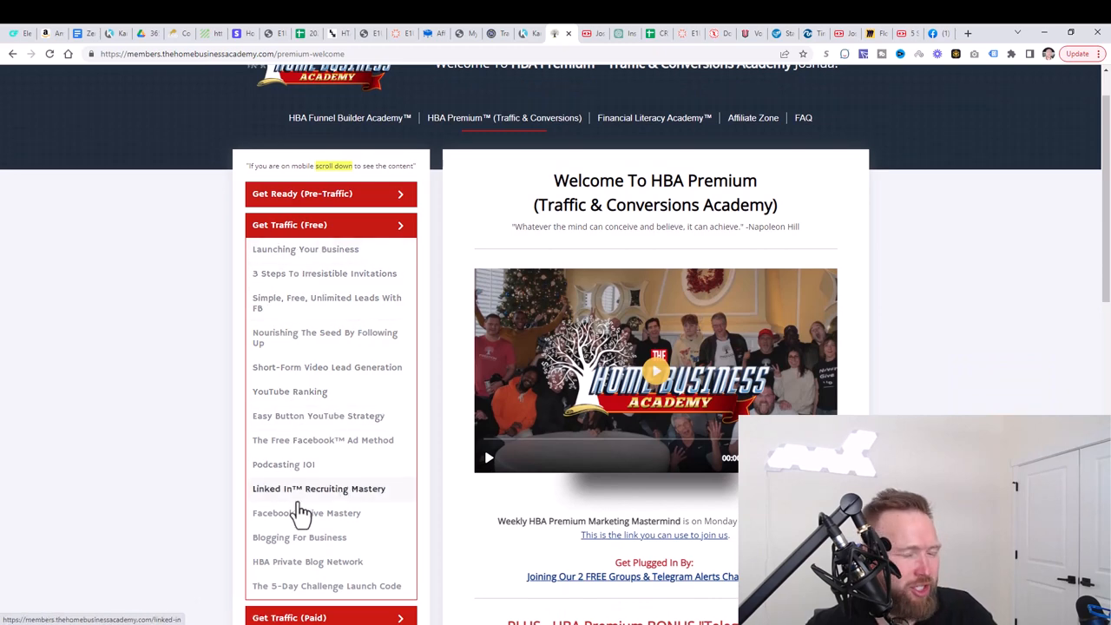
mouse_move(290, 393)
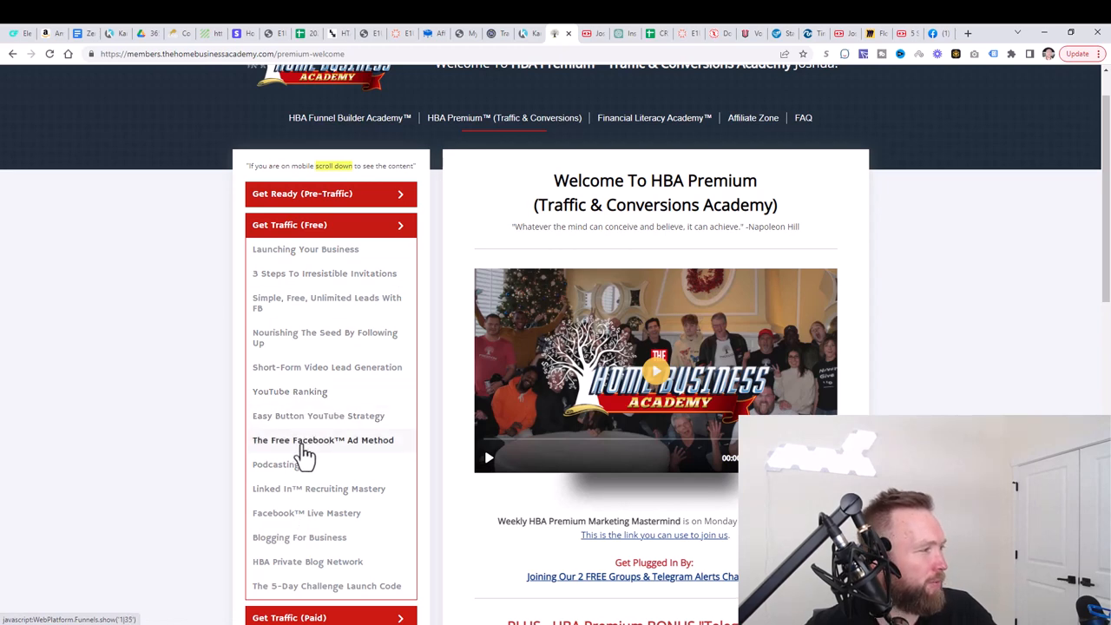
mouse_move(338, 455)
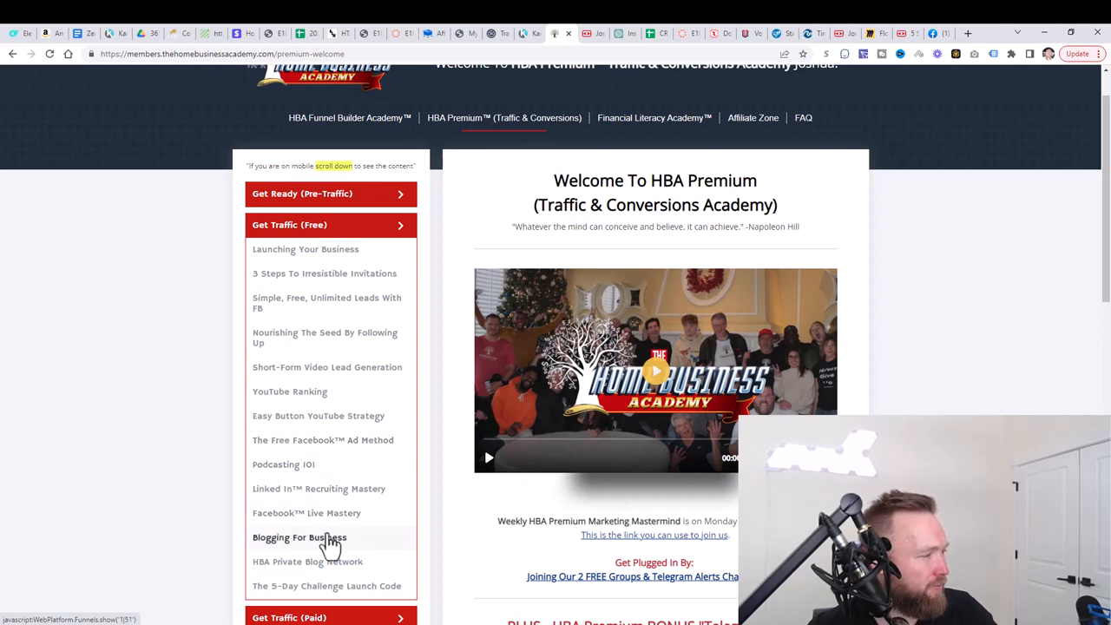
mouse_move(413, 479)
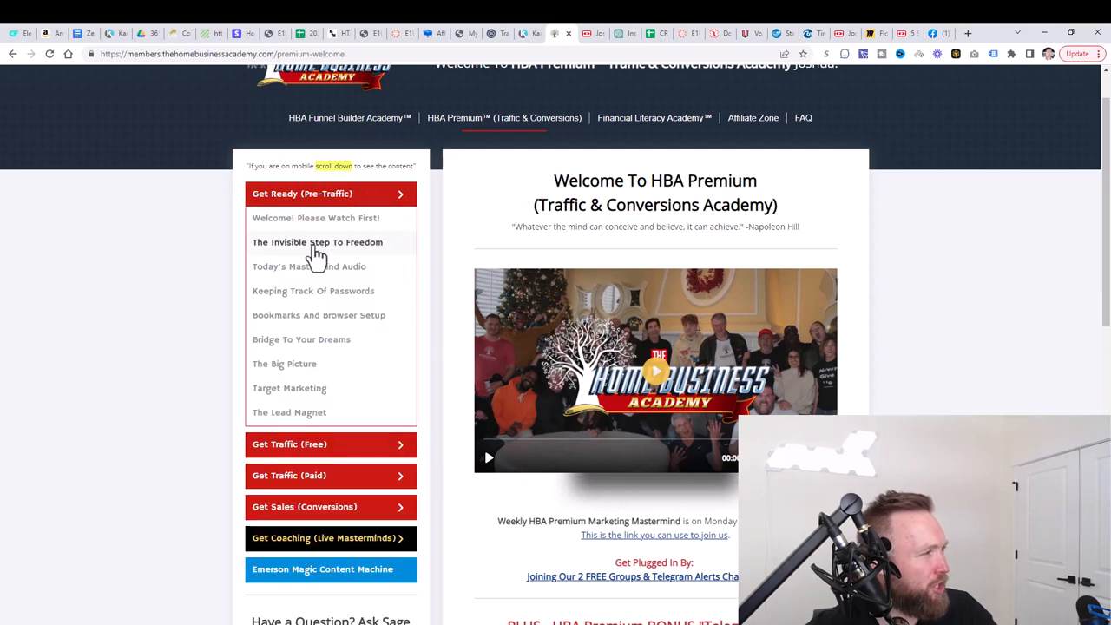
click(304, 288)
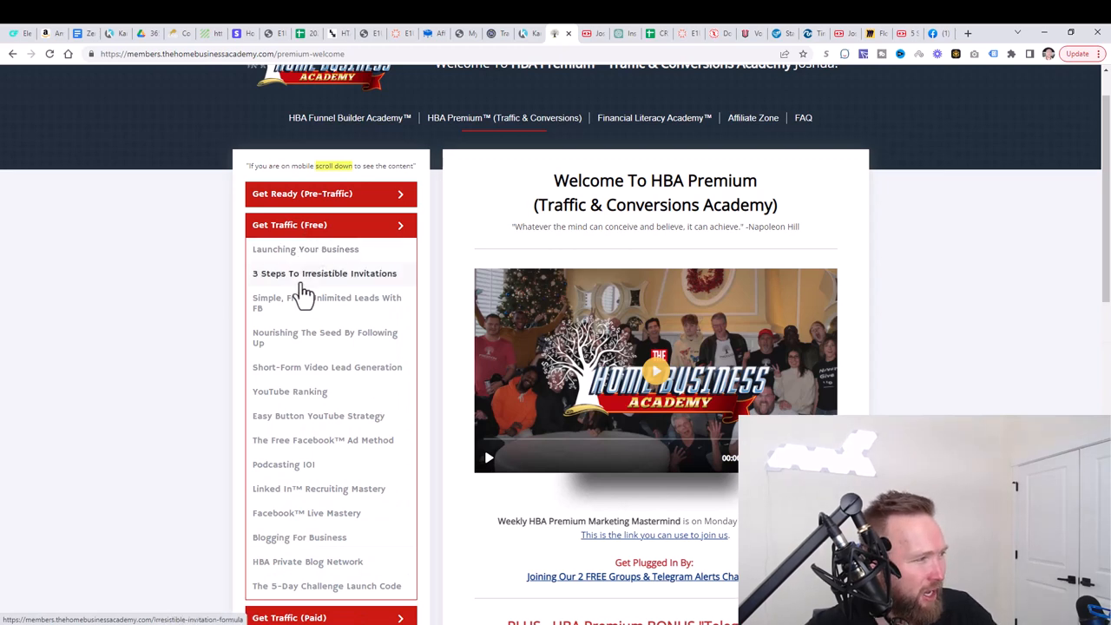
mouse_move(312, 351)
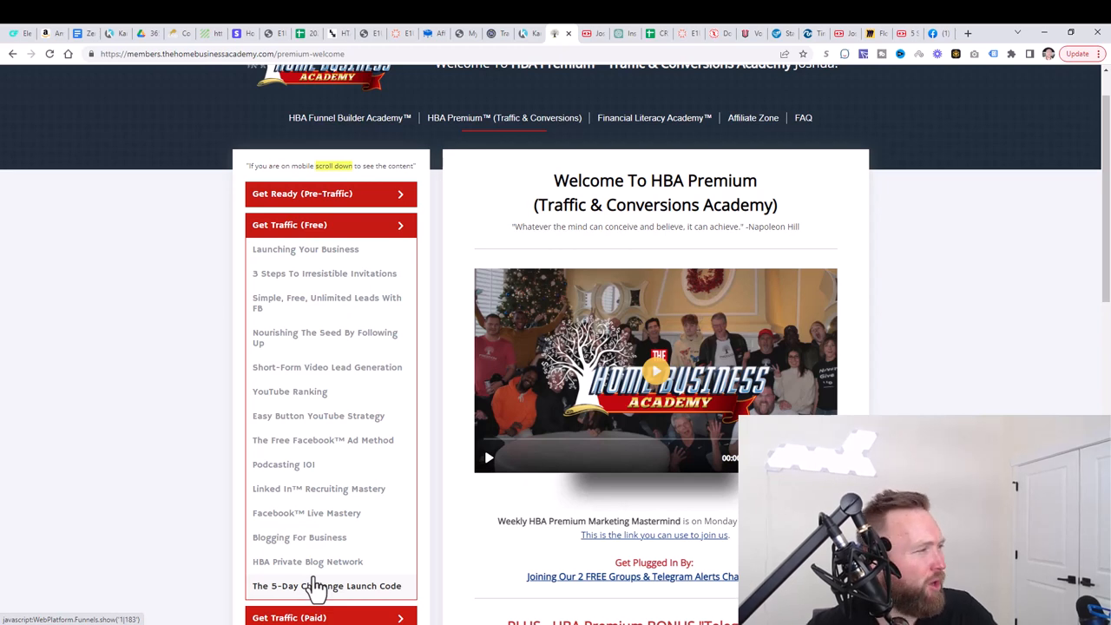
click(330, 194)
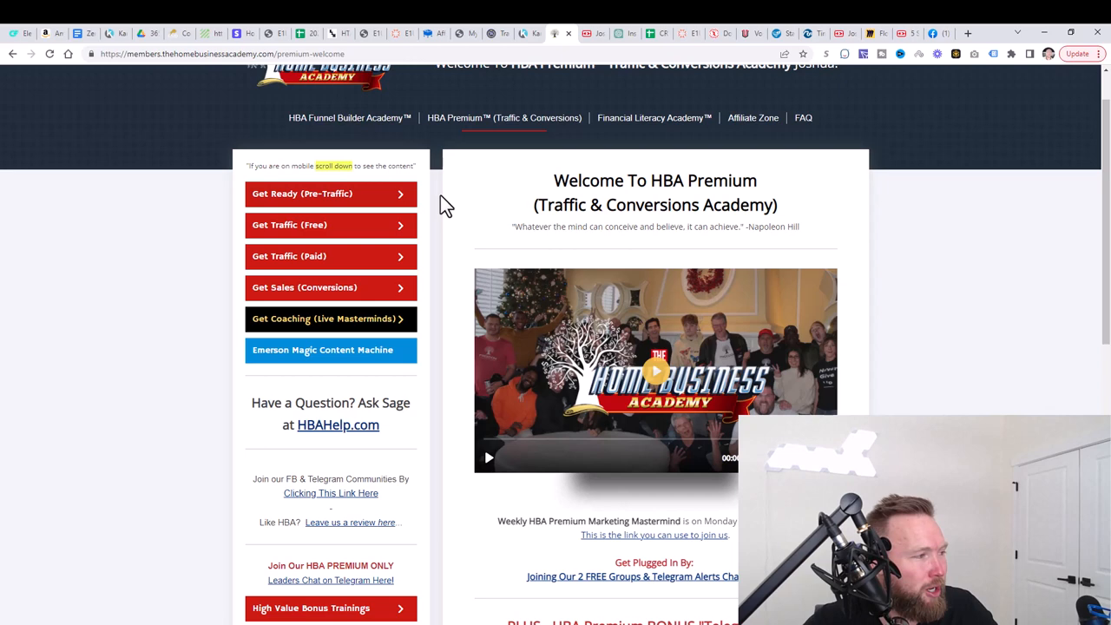
mouse_move(425, 260)
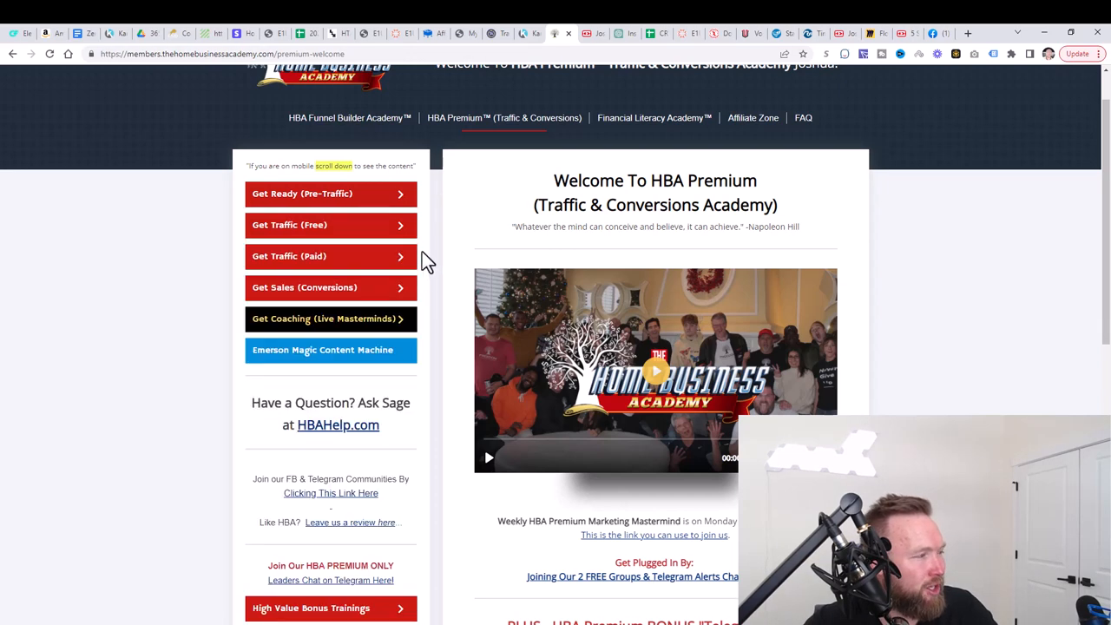